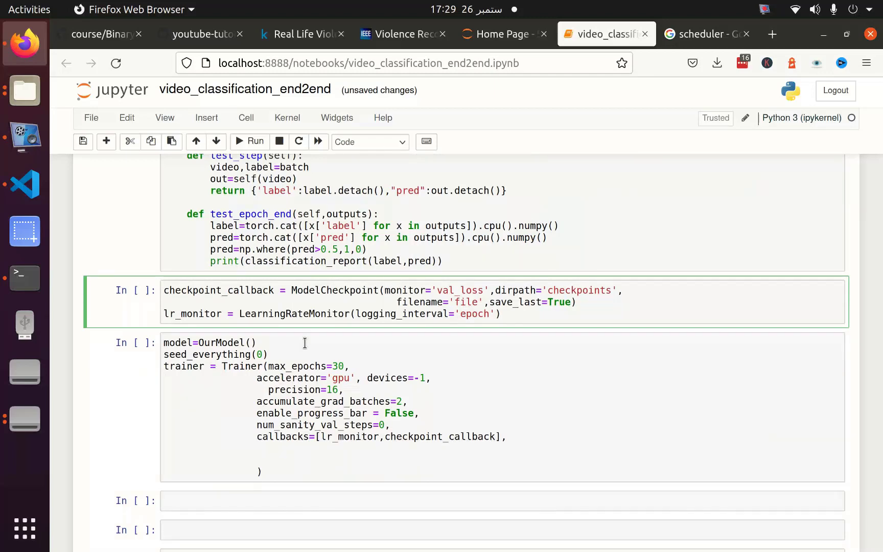
Add a note below the checkpoint callback cell logging epochs 10, 5, 7 (total, no improvement, interrupted, resume).
click(318, 290)
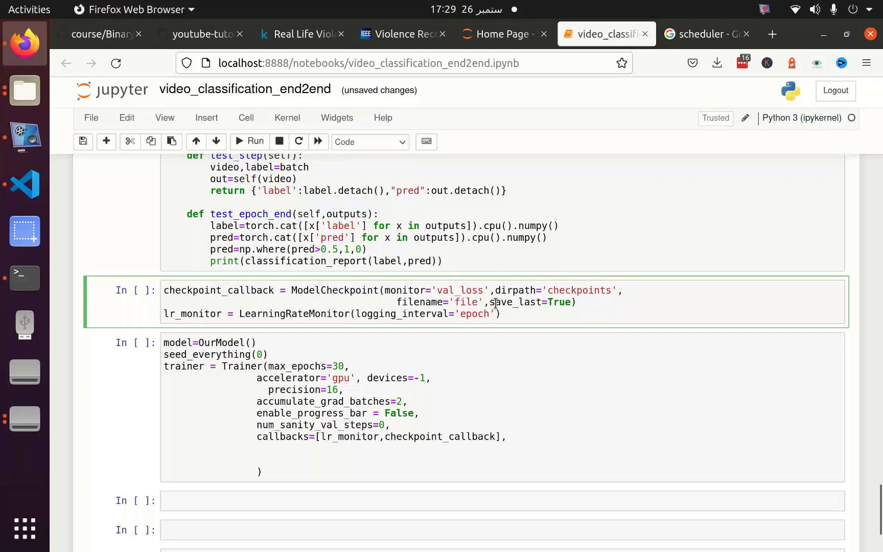
mouse_move(505, 303)
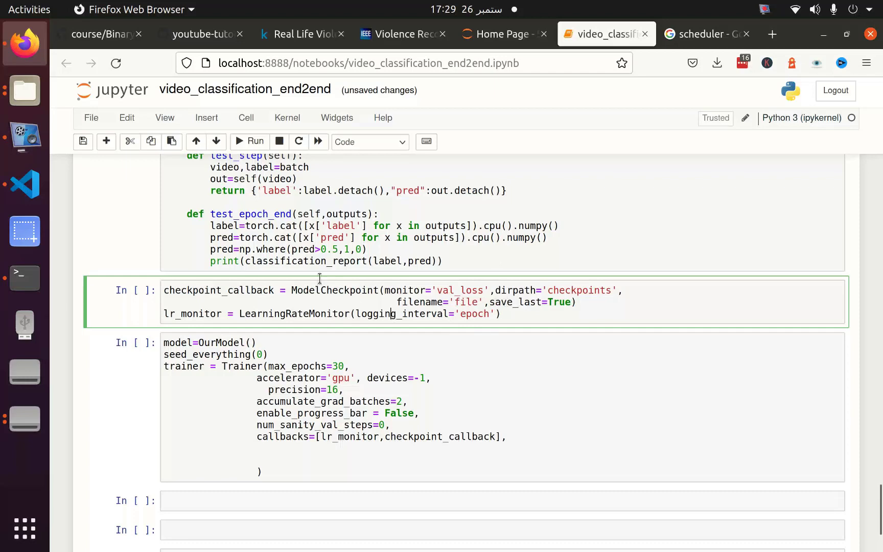
text(1)
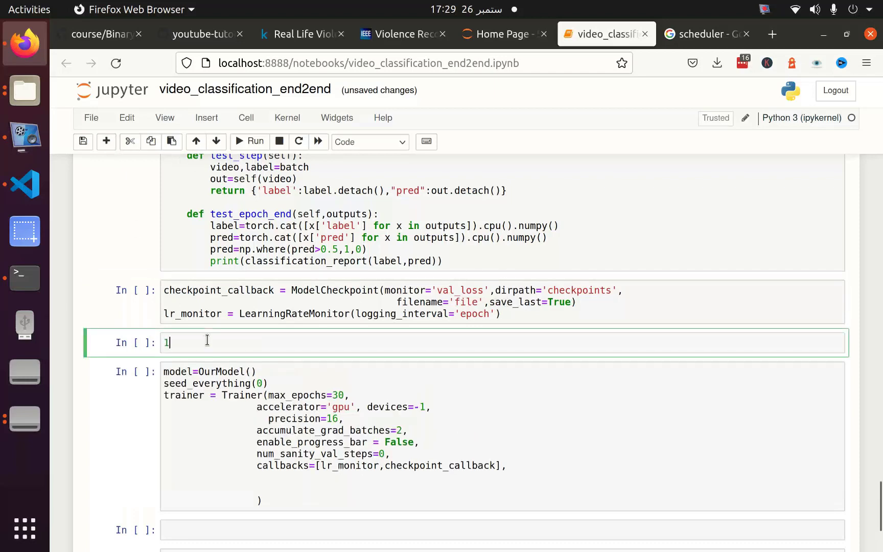
text(0,5)
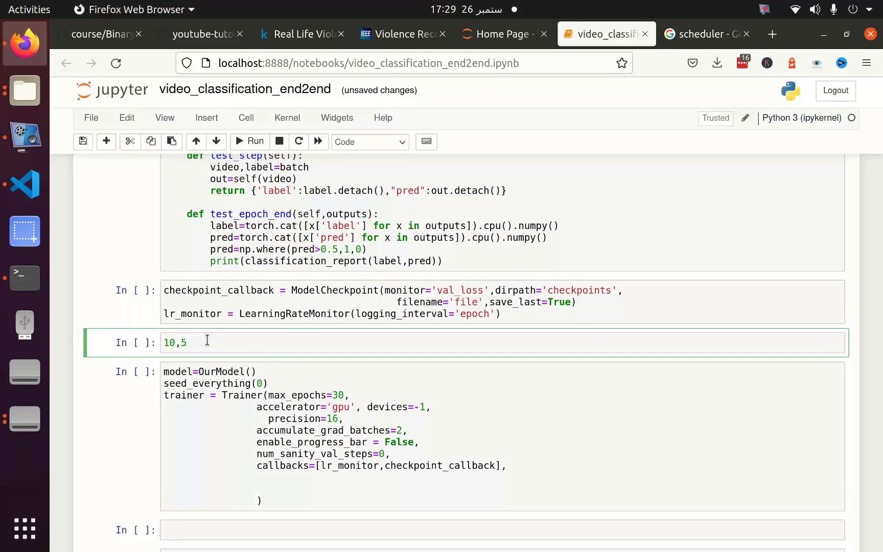
text(,7)
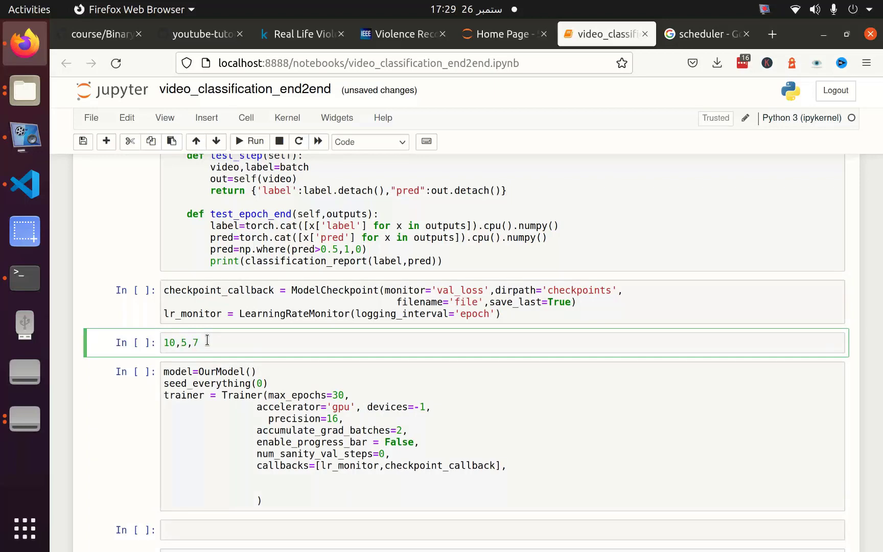
text(()
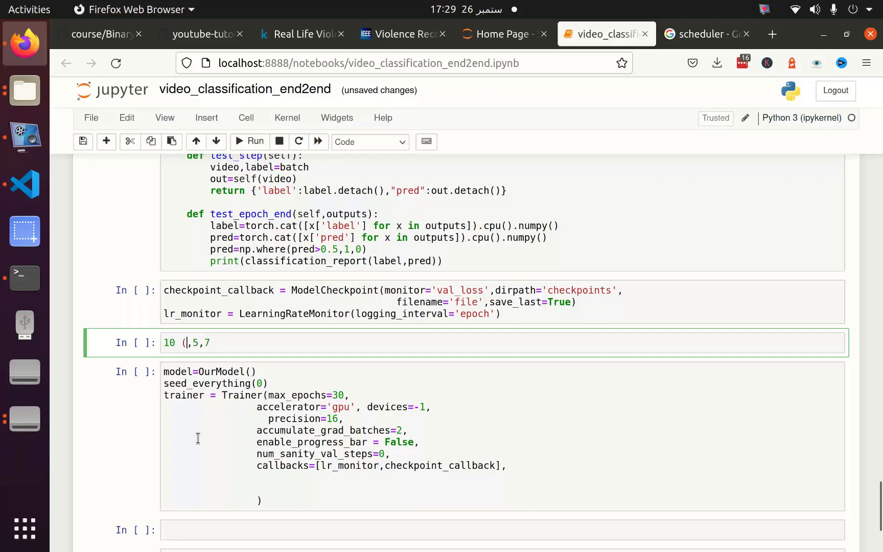
text(total)
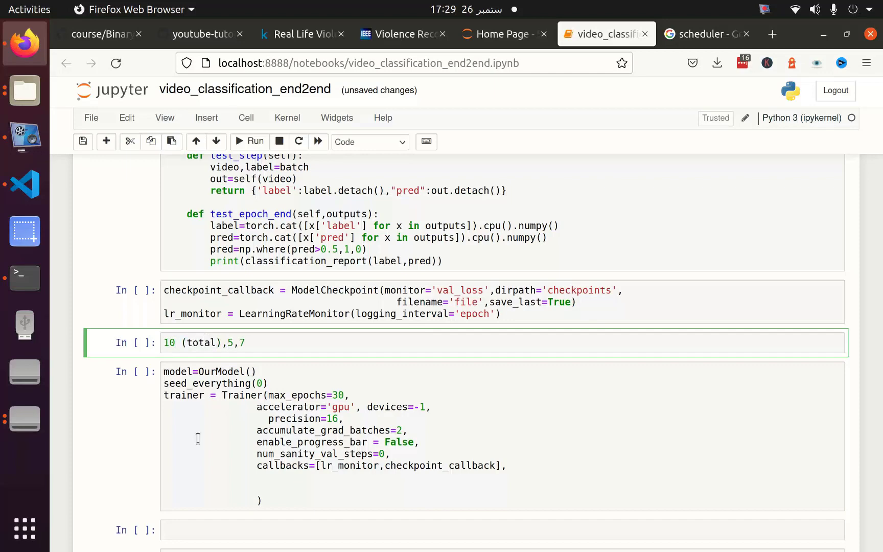
text((no improved),)
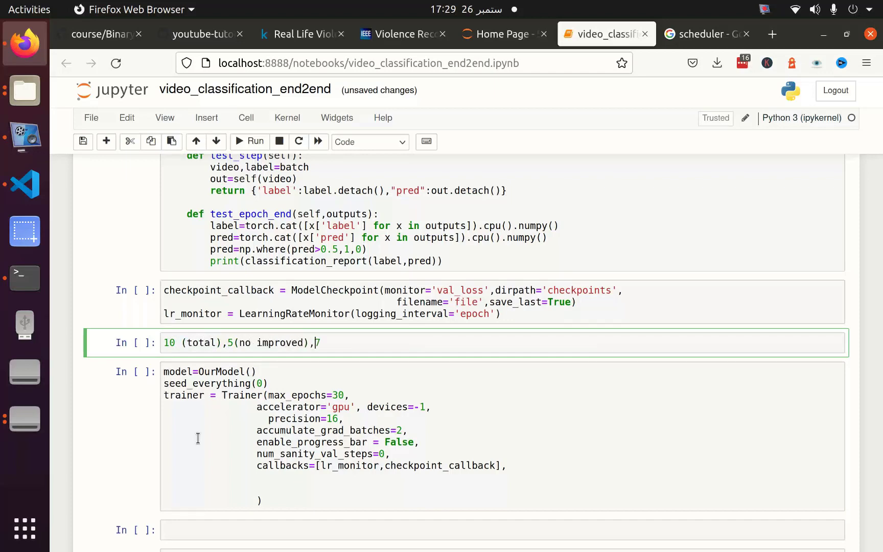
text((interupted))
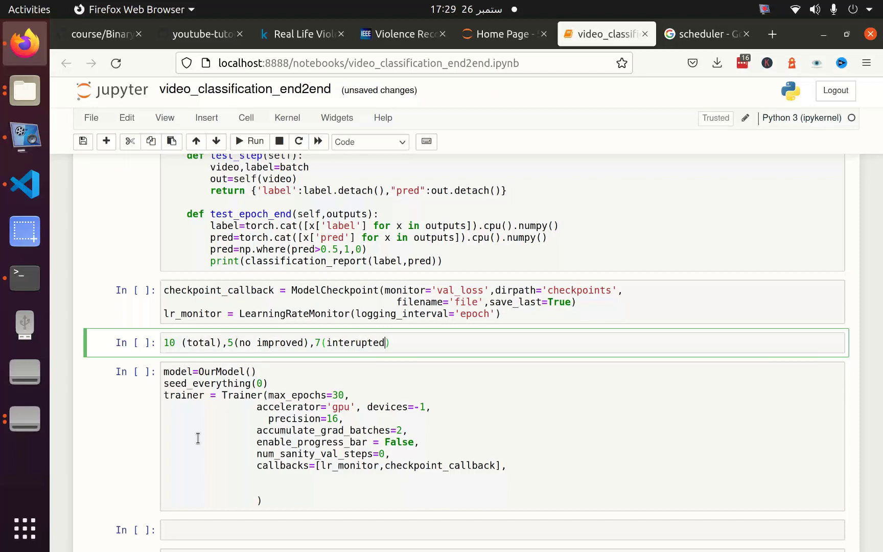
text(,)
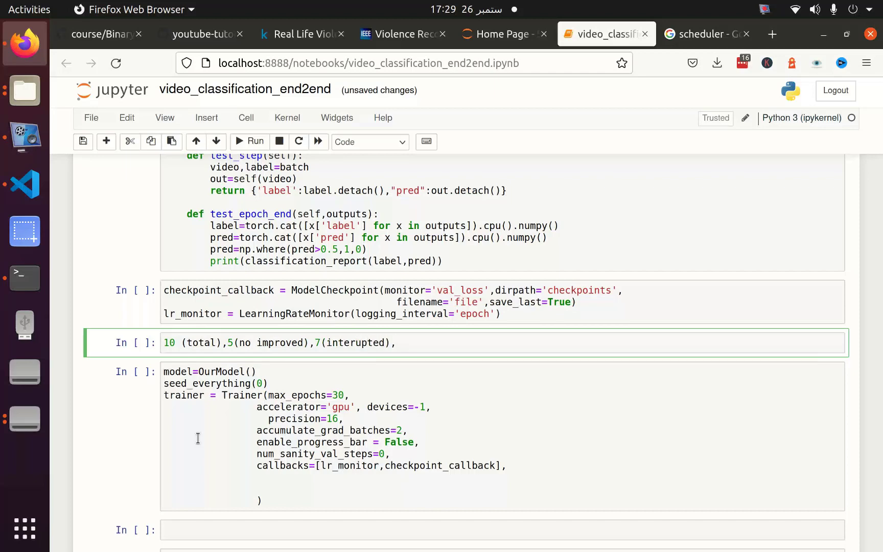
text(())
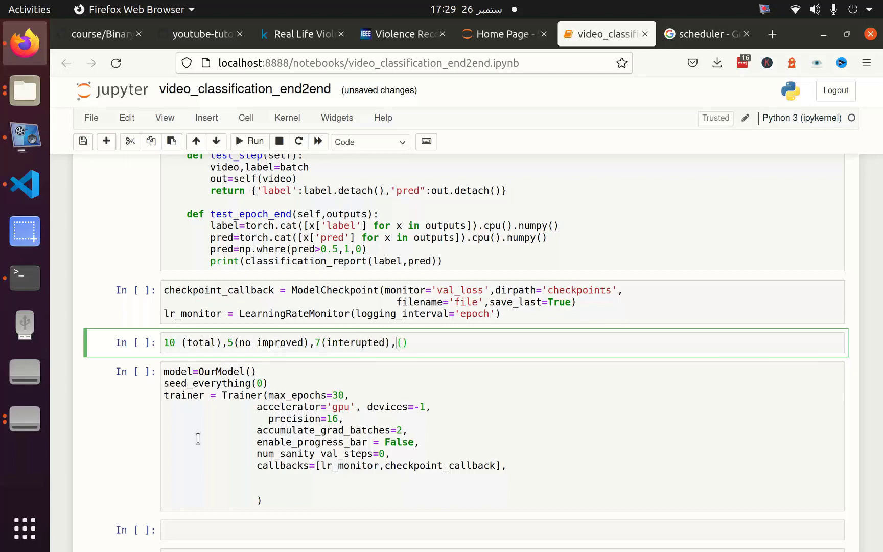
text(7(re)
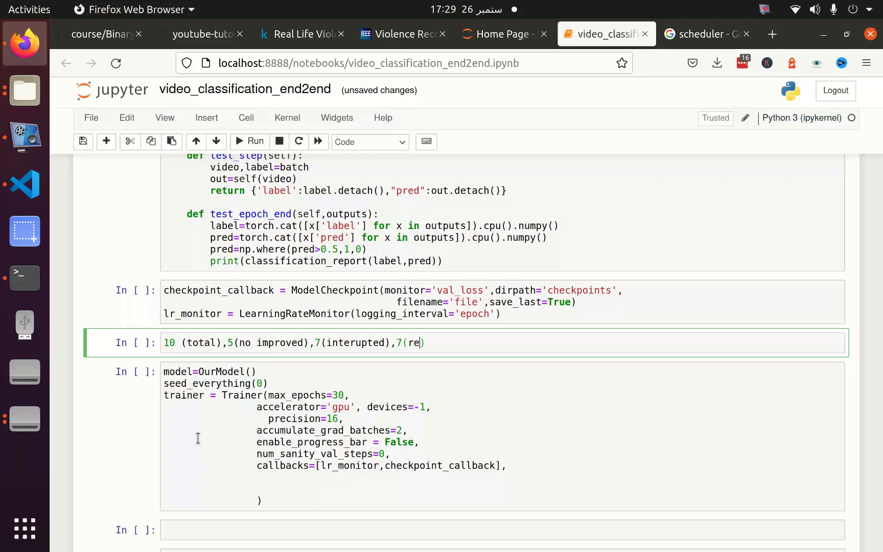
text(sume)
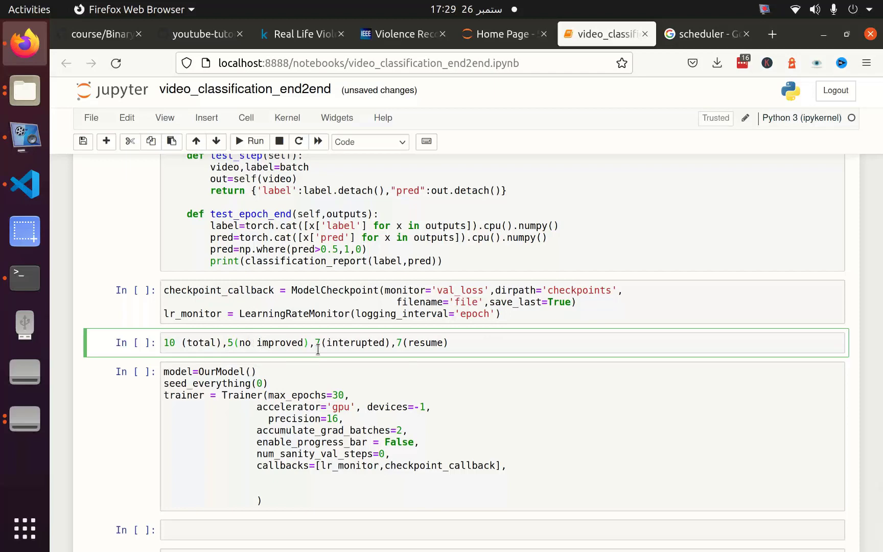
mouse_move(316, 343)
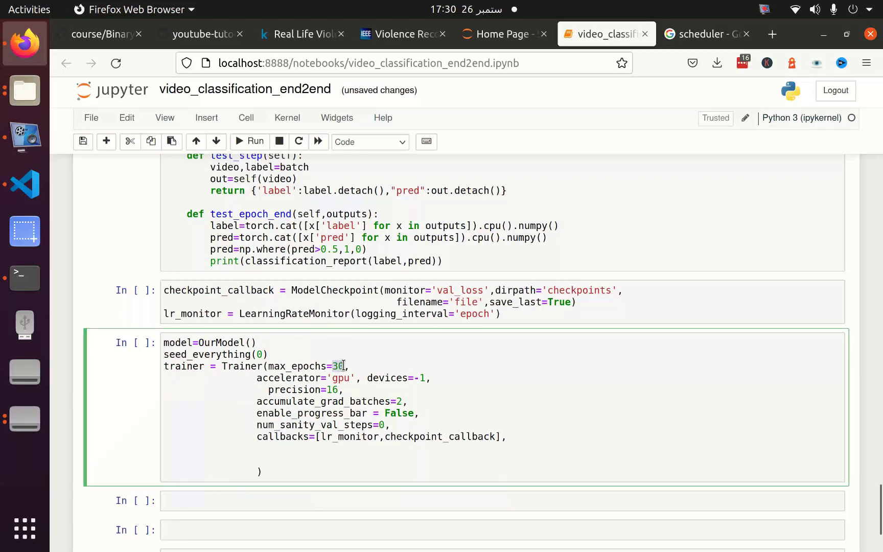
Set max_epochs to 1 and write a train.fit() call in the next cell.
text(1)
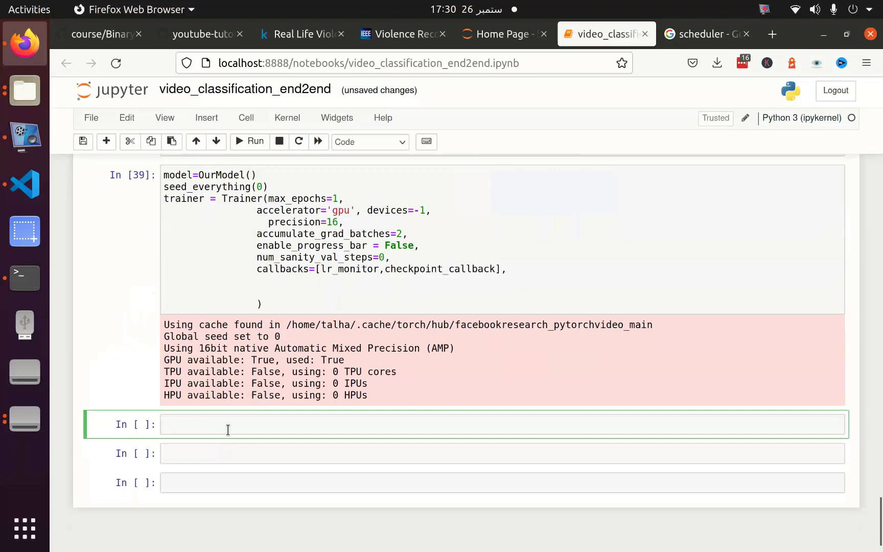
text(model.)
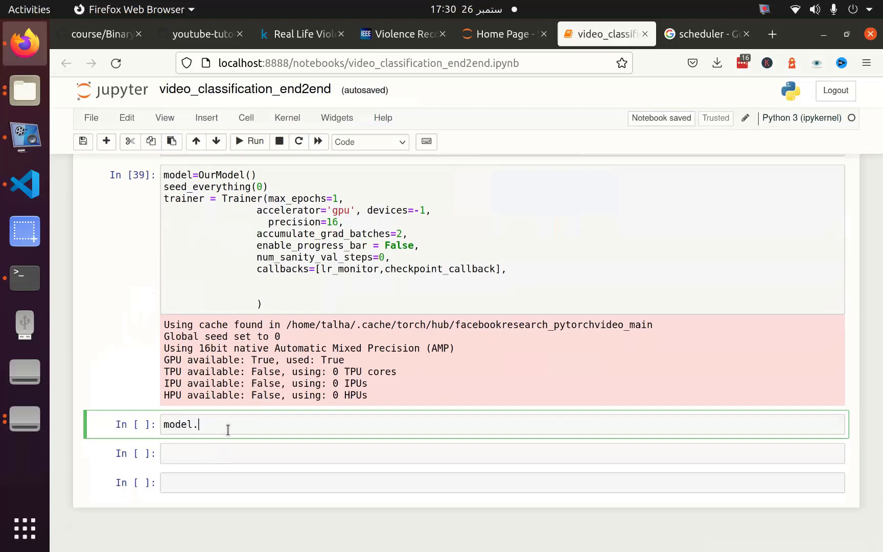
text(fio)
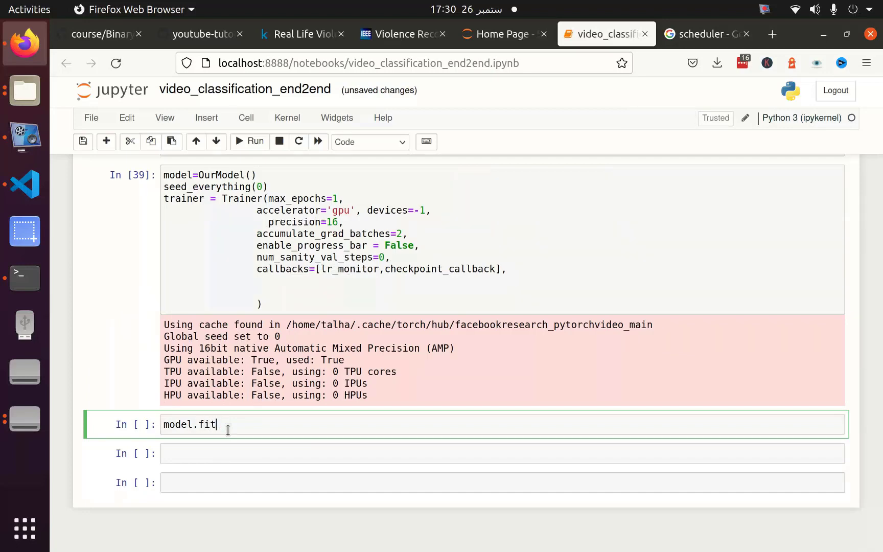
text(train.)
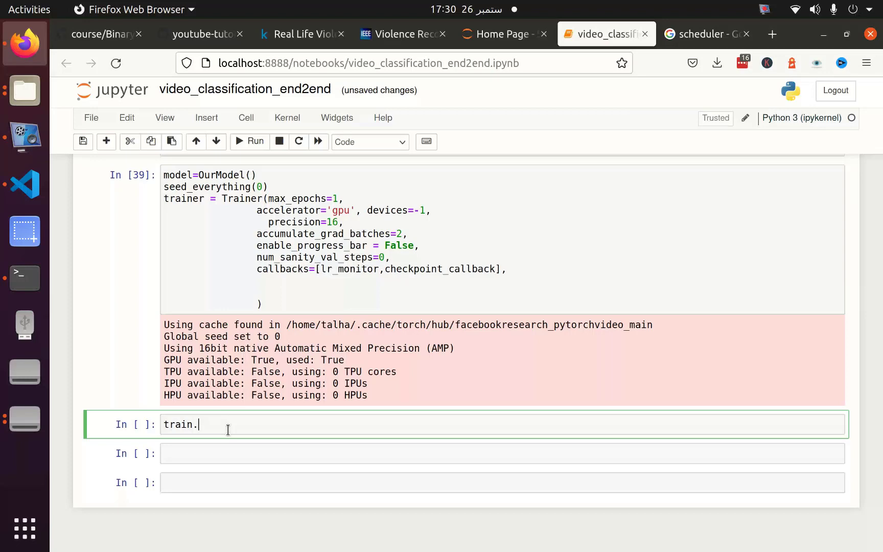
text(fi)
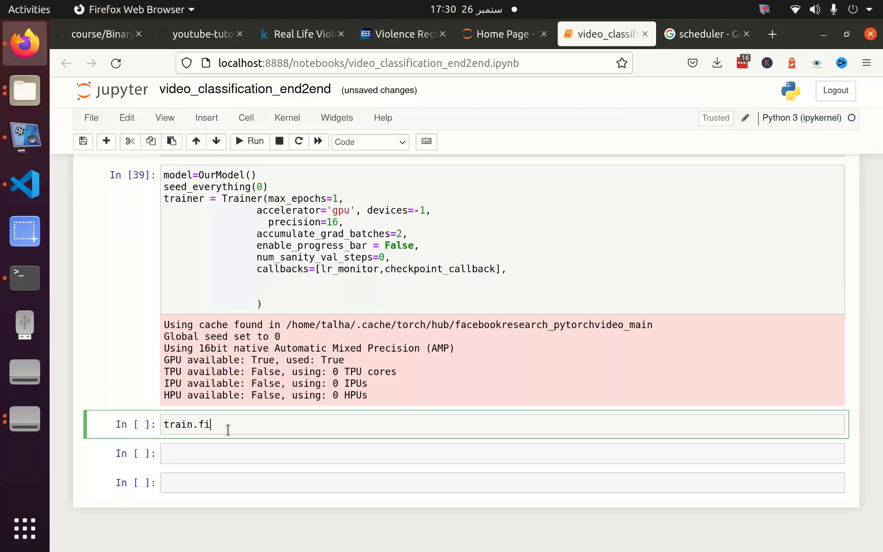
text(t())
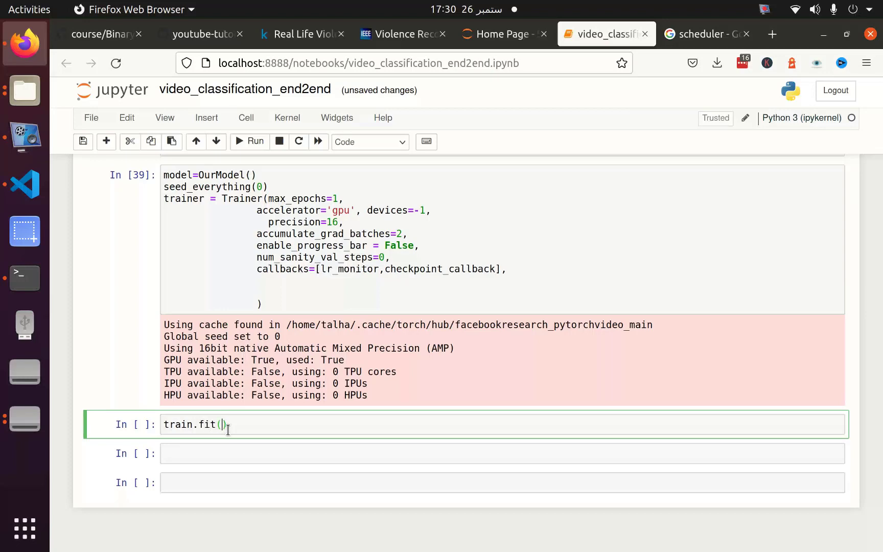
text(m)
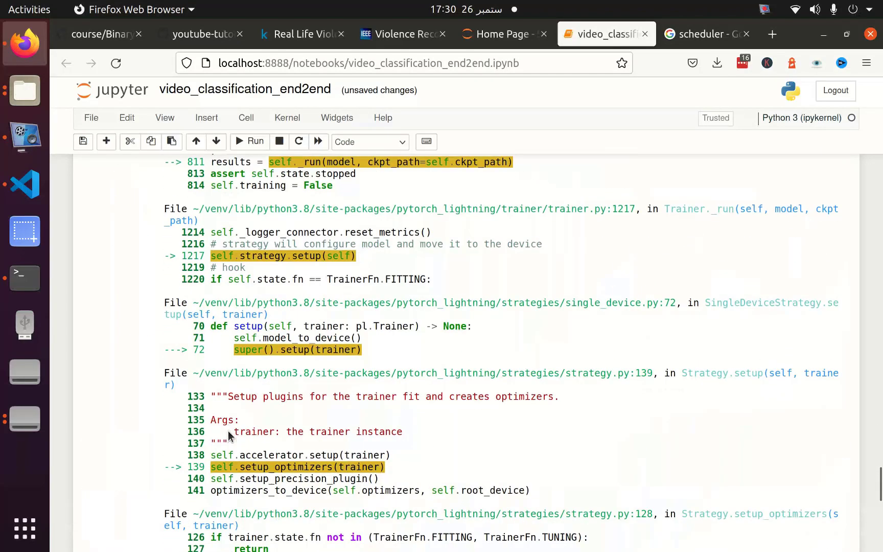
Scroll past the optimizer traceback and select the OurModel class cell to rerun it.
scroll(down, 3)
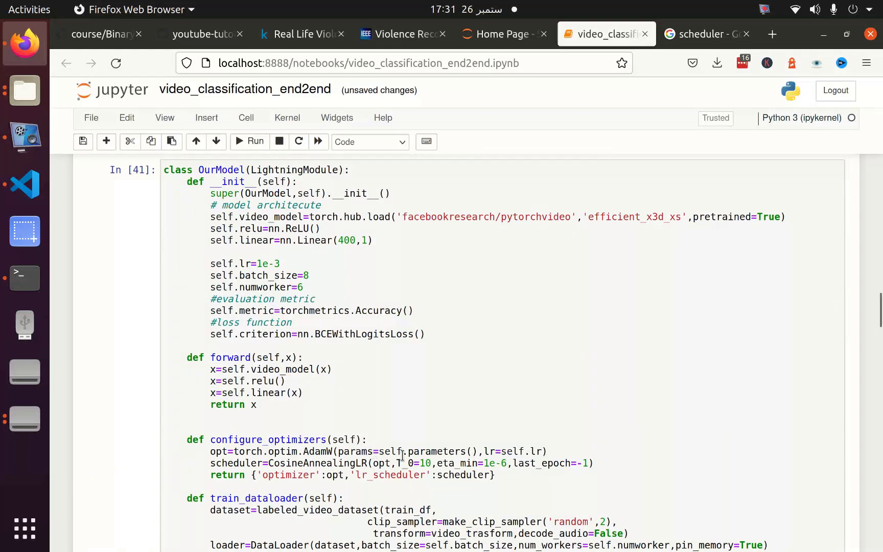
click(414, 463)
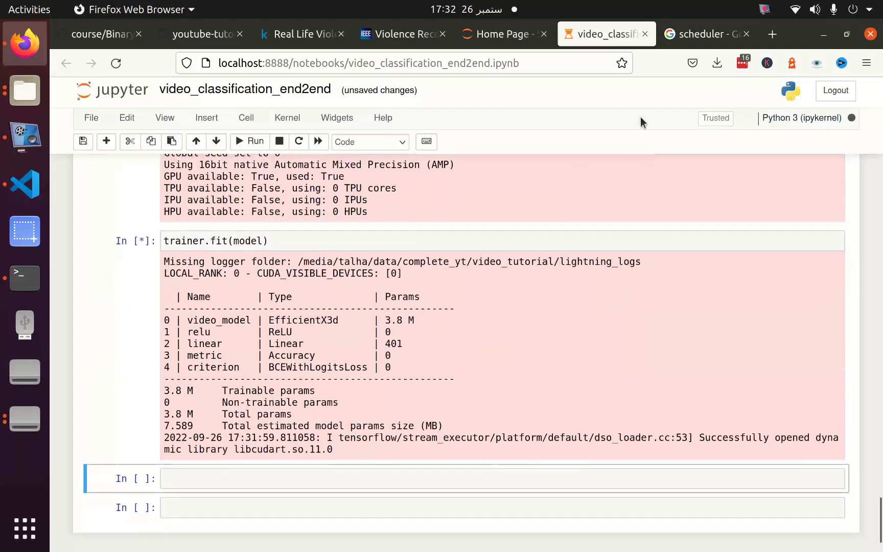
Search 'cosine annealing', read the CosineAnnealingLR and CosineAnnealingWarmRestarts docs, and return to the notebook.
click(706, 34)
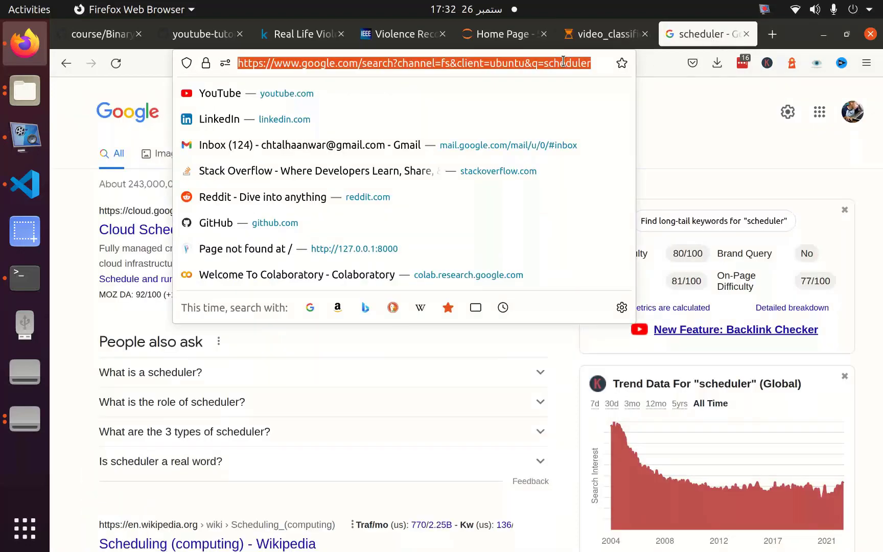
text(cosine a)
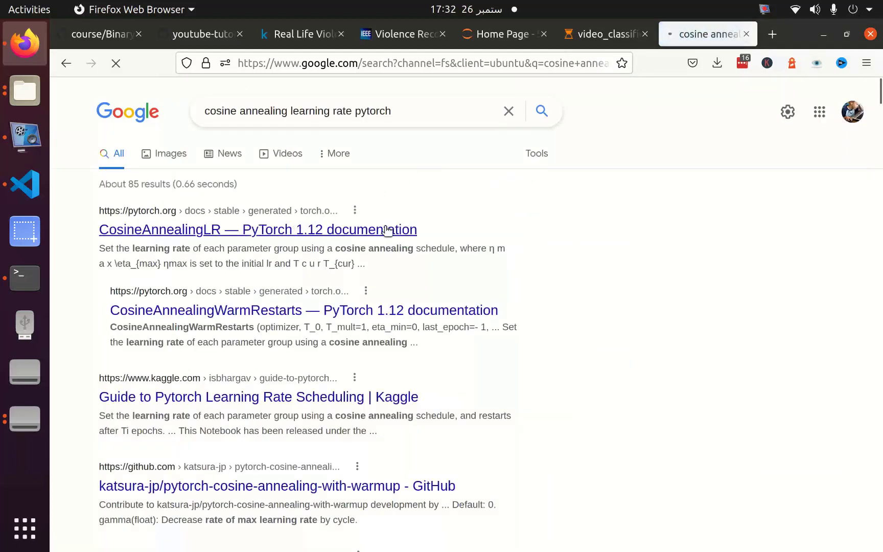
click(258, 230)
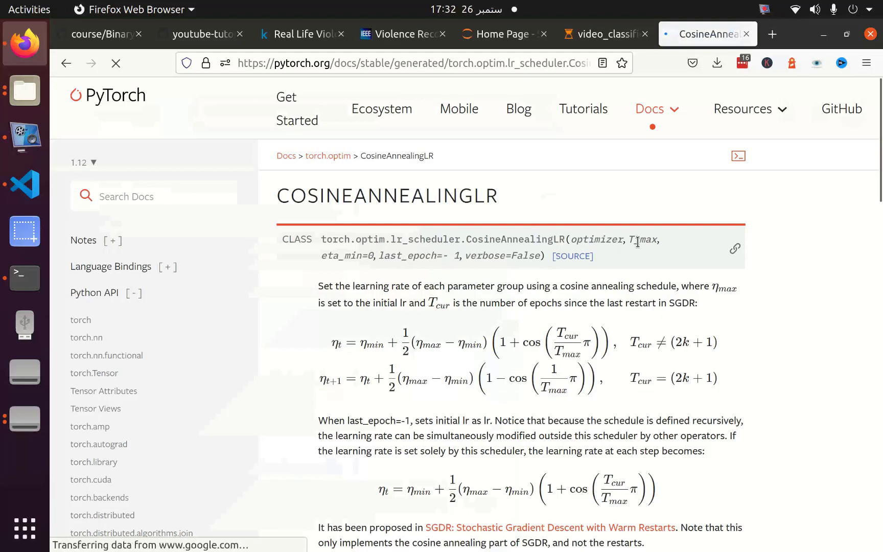
scroll(down, 3)
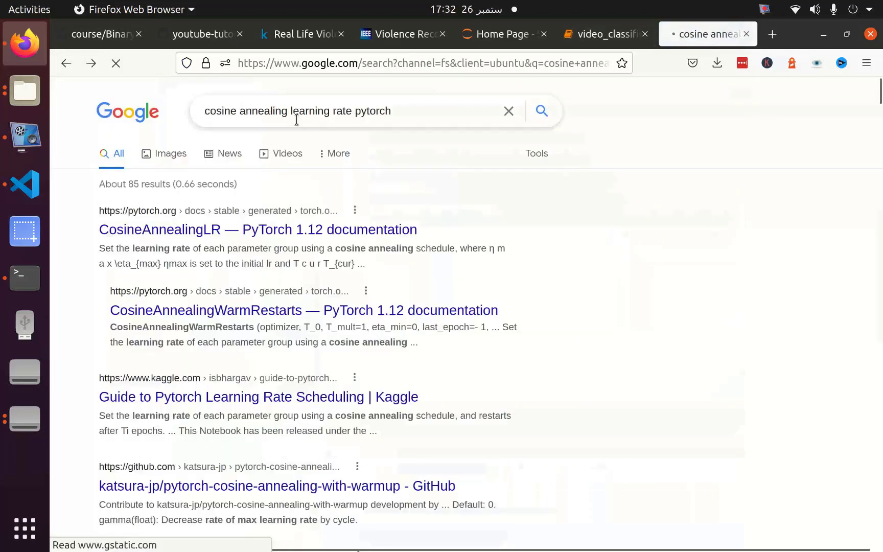
text(wa)
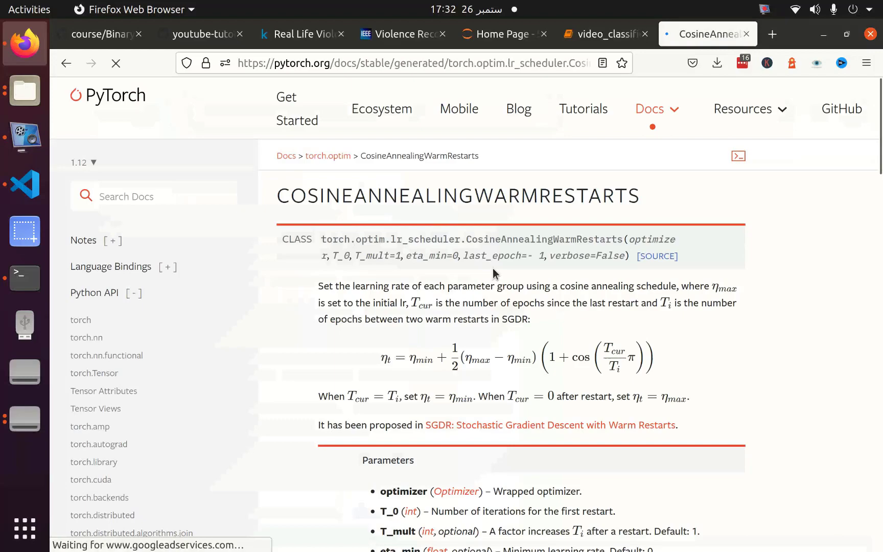
click(600, 33)
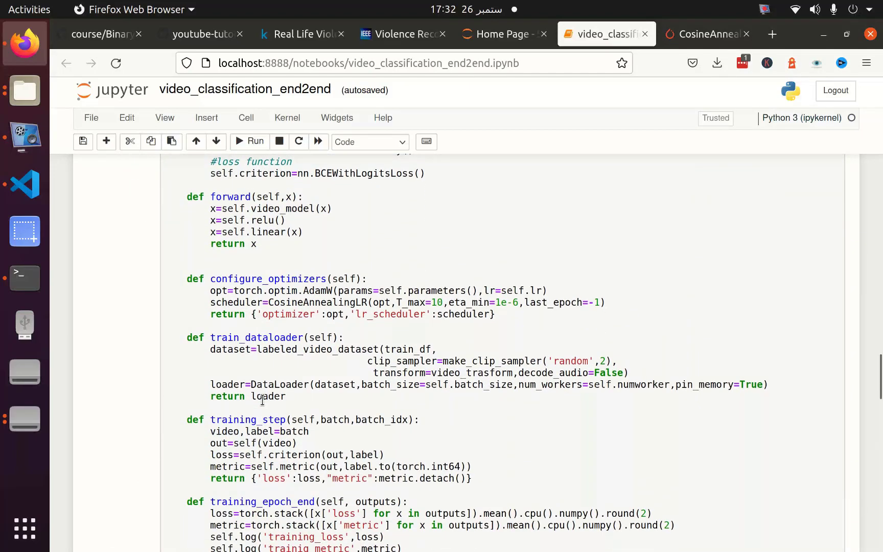
Make training_step and validation_step unpack batch['video'] and batch['label'].
scroll(down, 3)
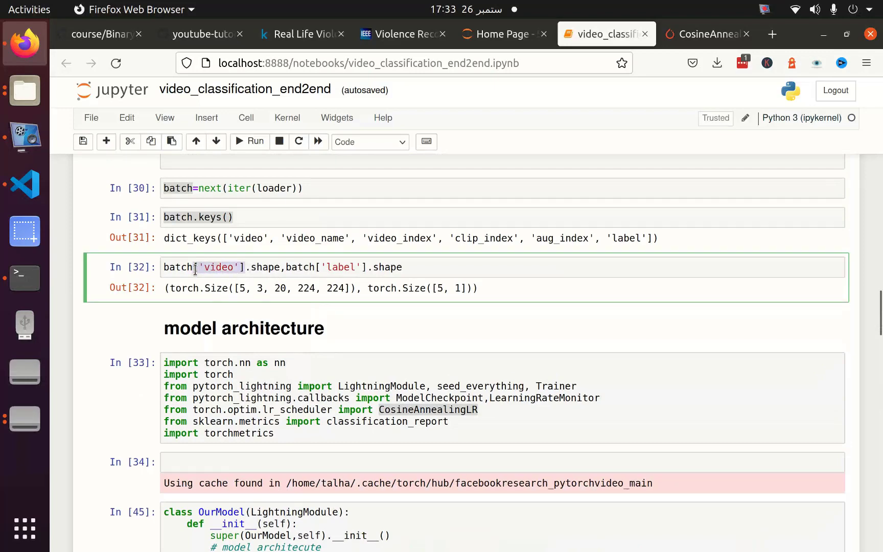
scroll(down, 3)
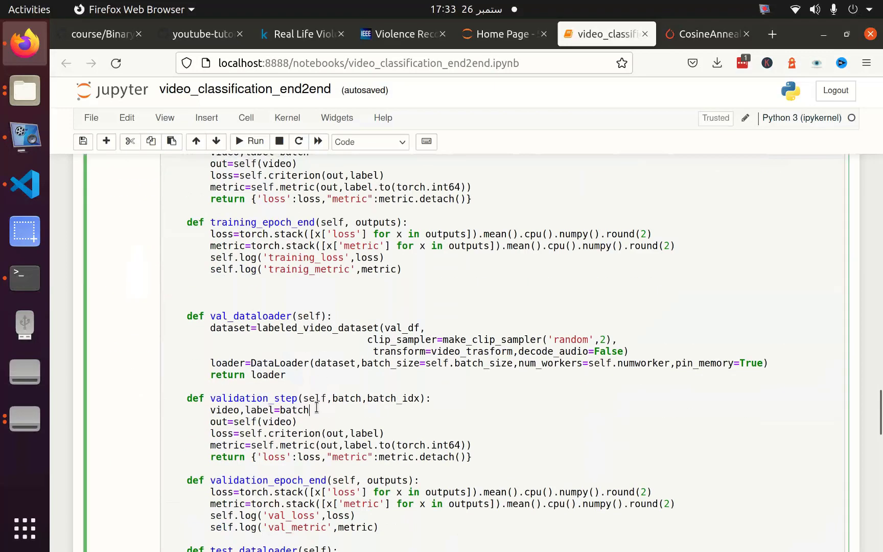
text(['video'],batch['video'])
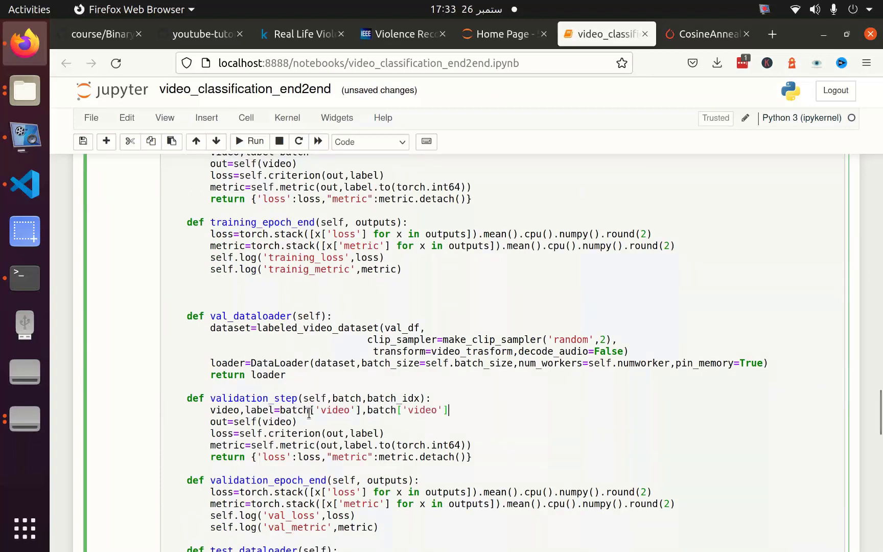
double_click(424, 410)
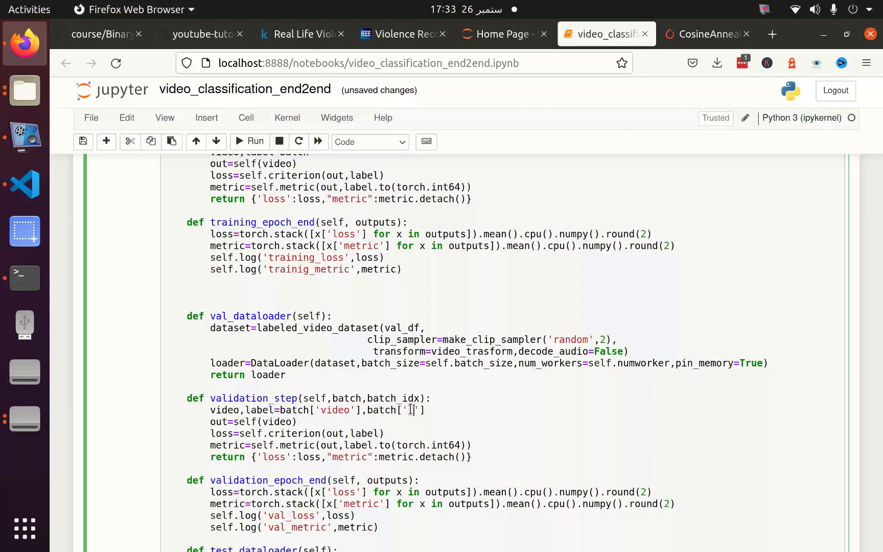
text(lab)
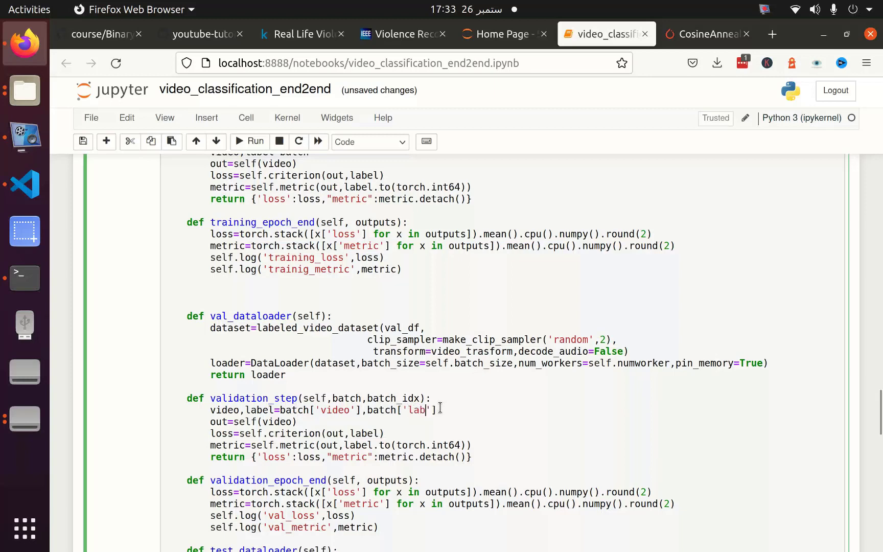
text(el)
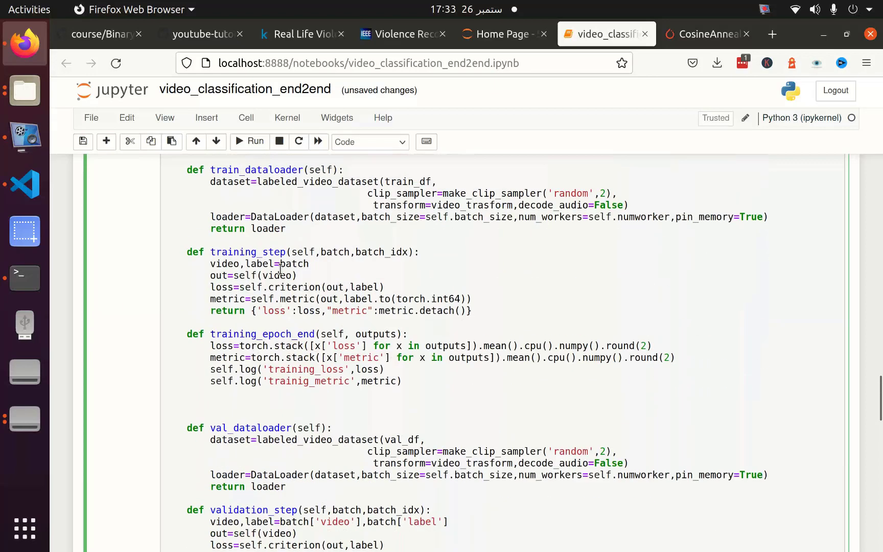
Restart the kernel and rerun all cells, then bring up the terminal.
click(286, 117)
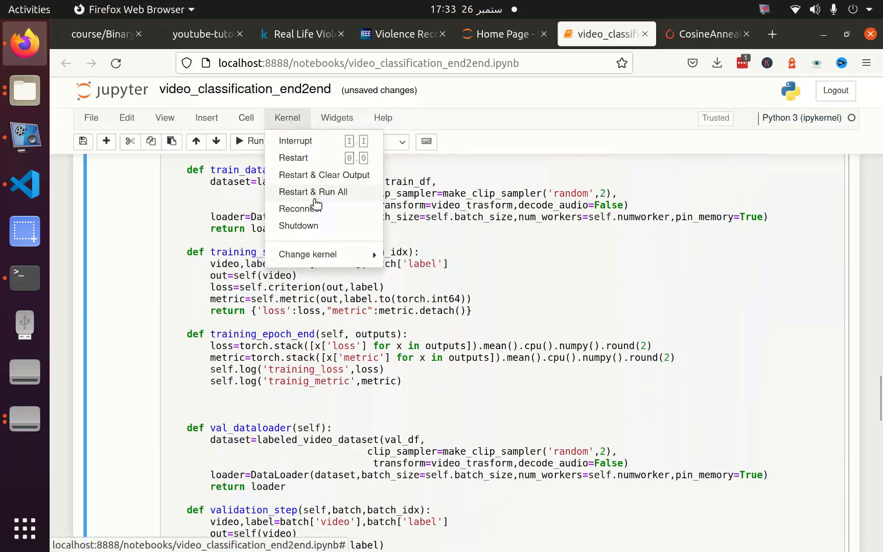
click(313, 192)
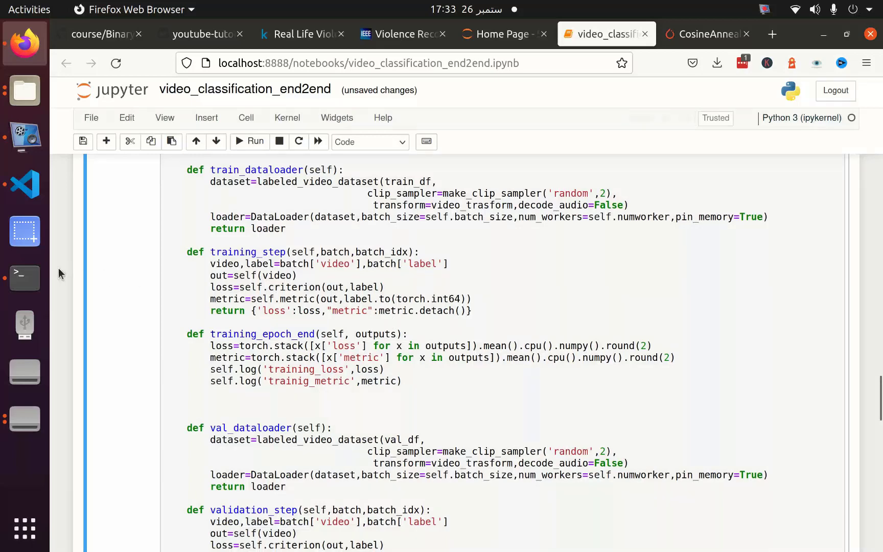
click(24, 278)
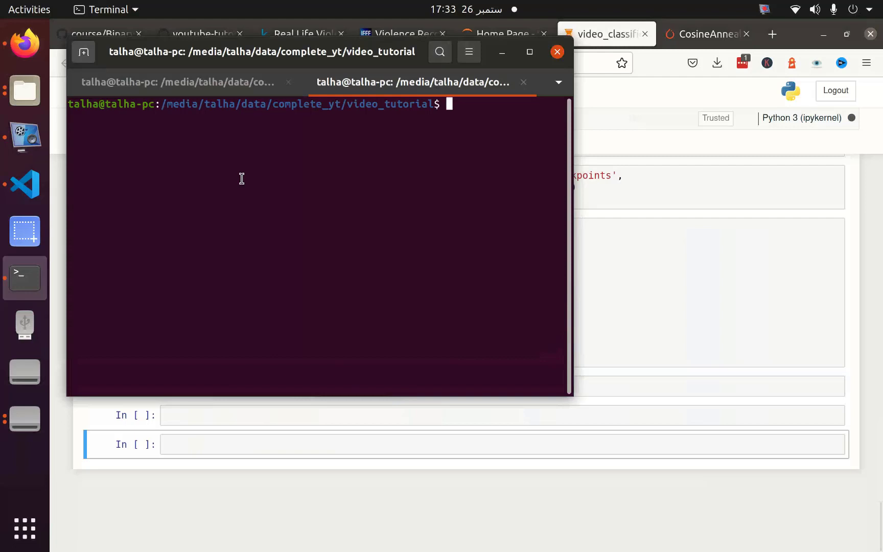
Run watch -n 5 nvidia-smi in the terminal and switch back to the Firefox notebook.
text(watch)
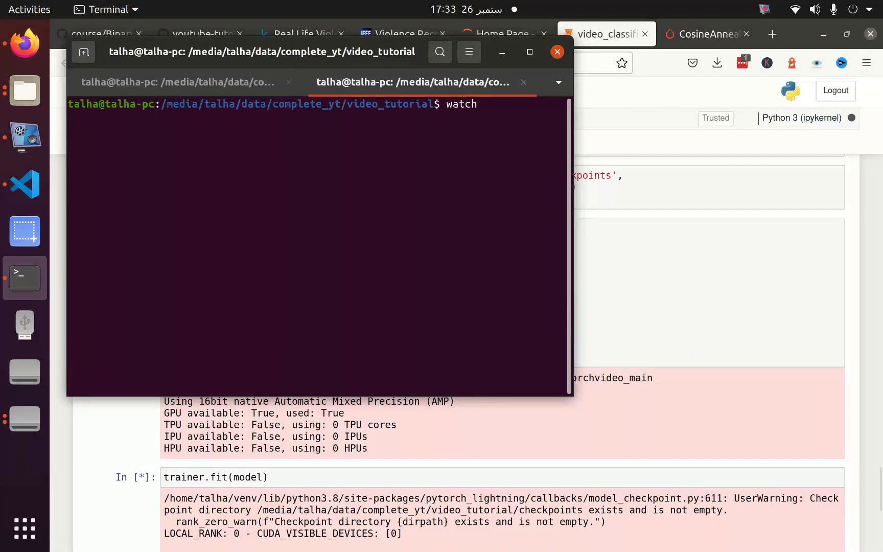
text(n 5)
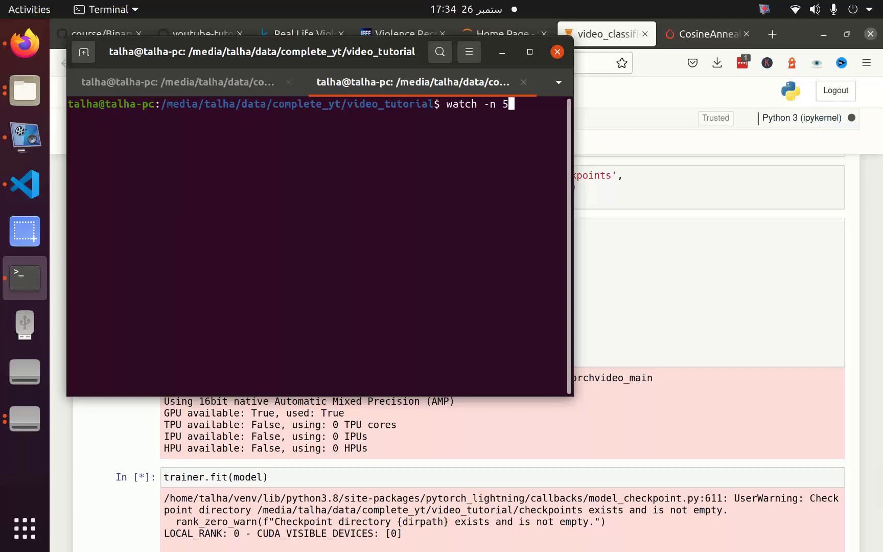
text(nvidia)
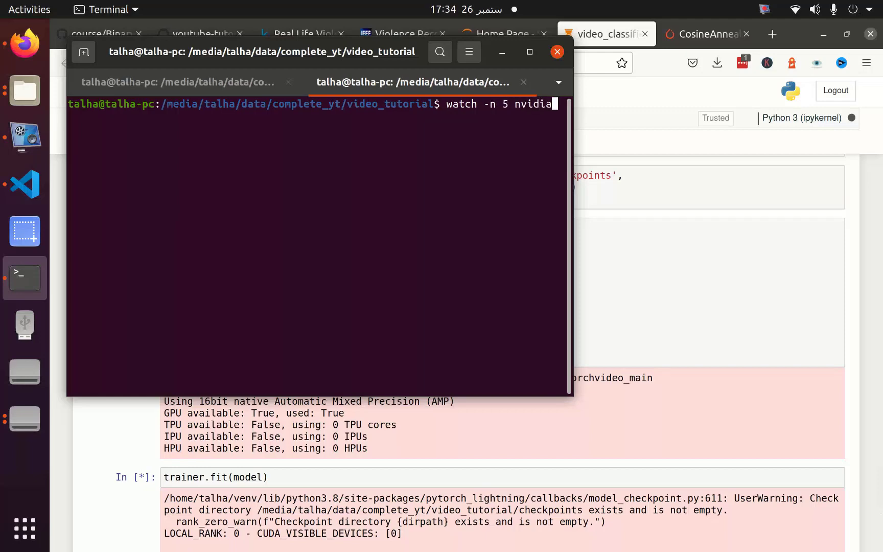
key(Return)
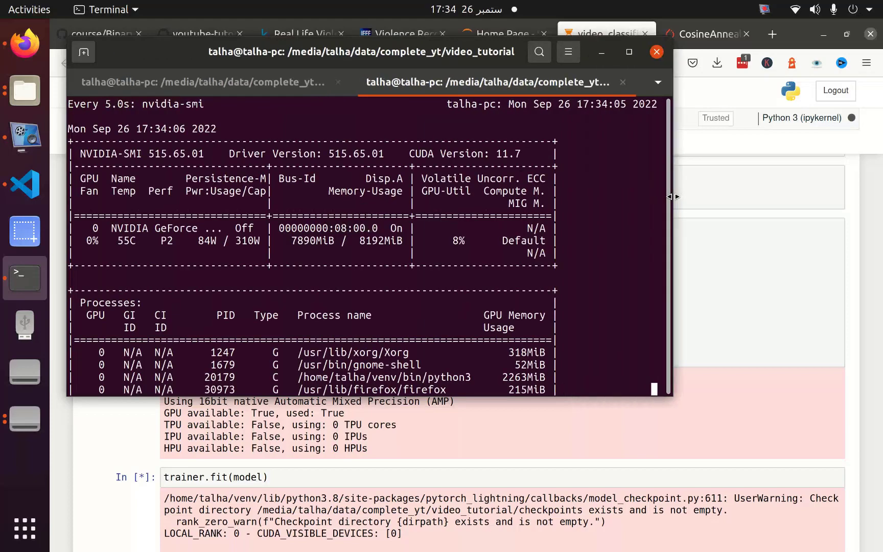
mouse_move(517, 241)
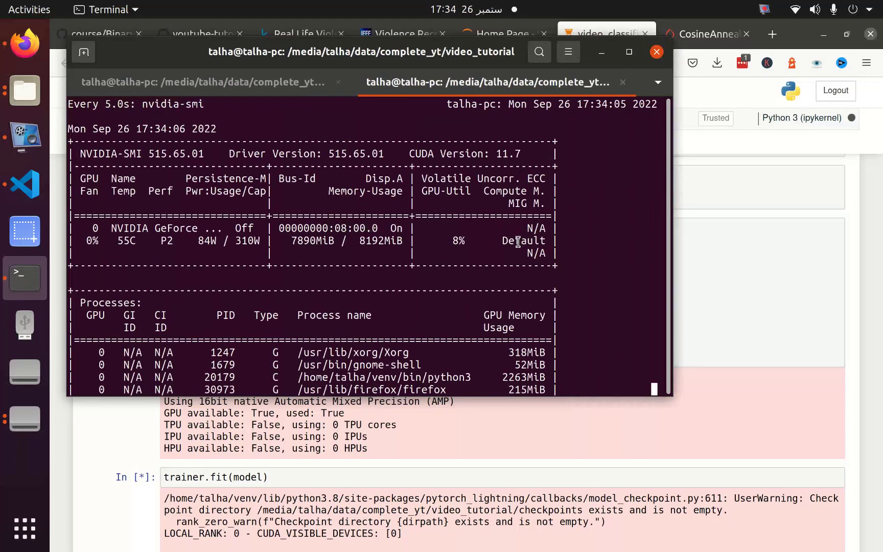
click(655, 51)
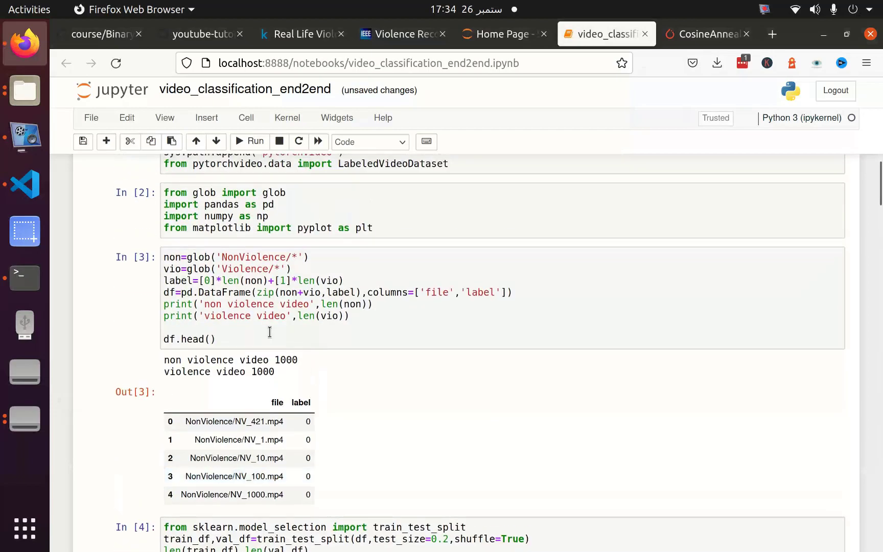
Scroll through the restarted notebook and switch to the nvidia-smi terminal.
scroll(down, 3)
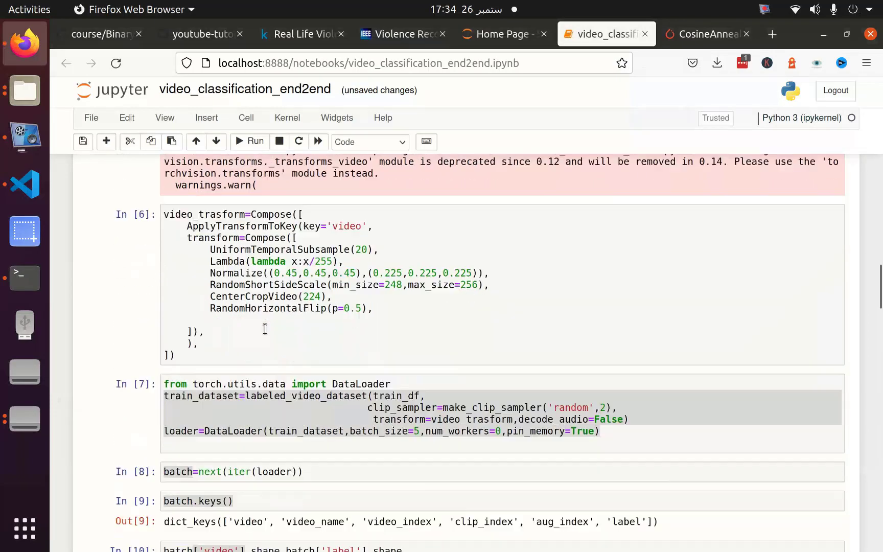
scroll(down, 3)
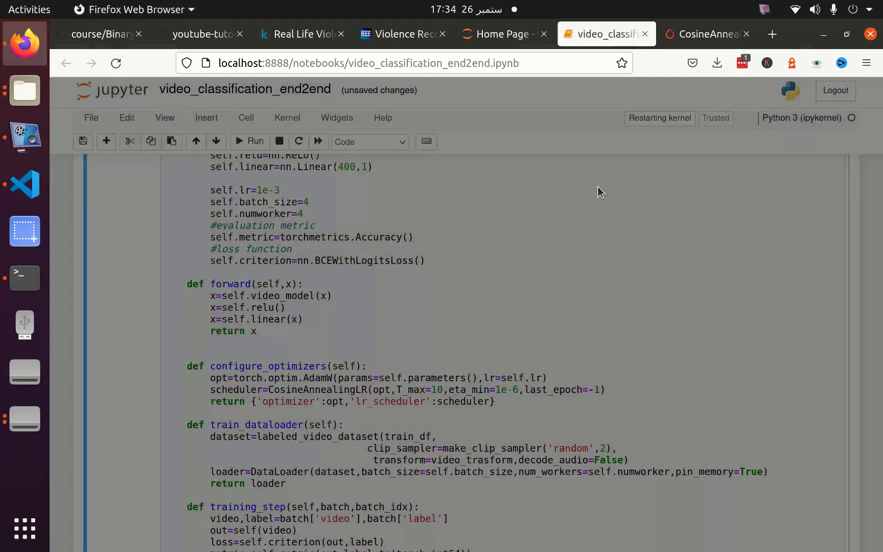
click(25, 278)
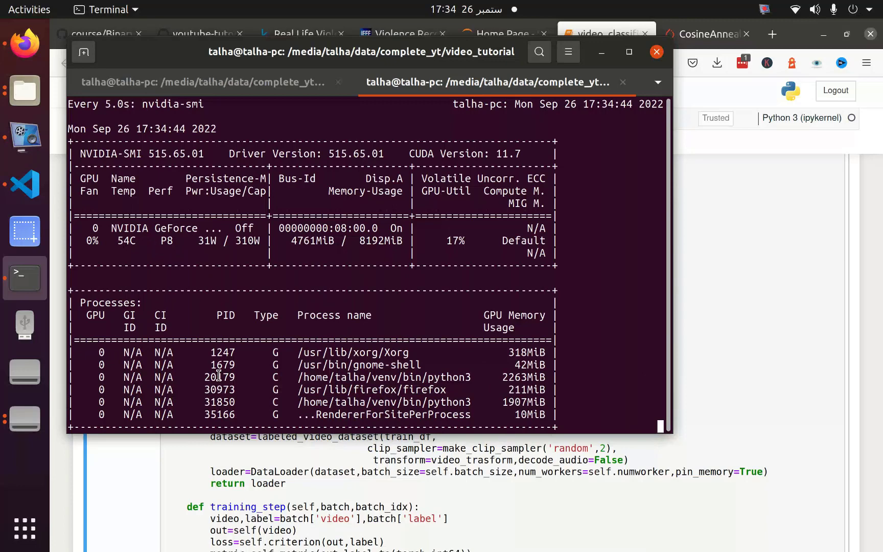
Copy the python3 PID, run kill -9 31850 in a new terminal tab, and return to Firefox.
double_click(219, 377)
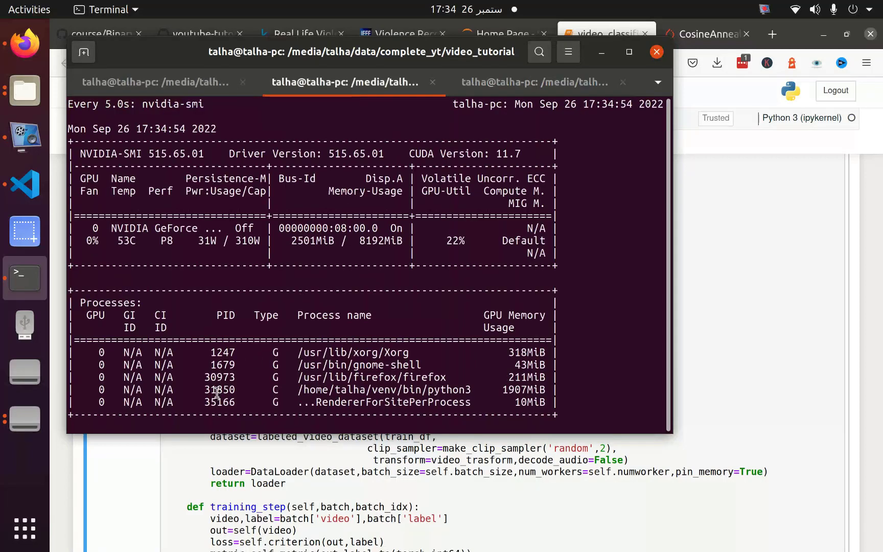
right_click(219, 390)
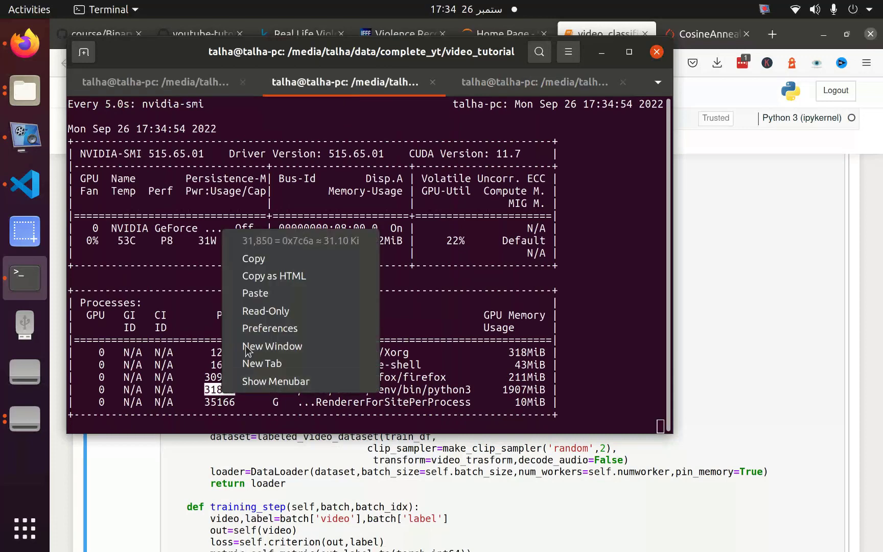
click(532, 81)
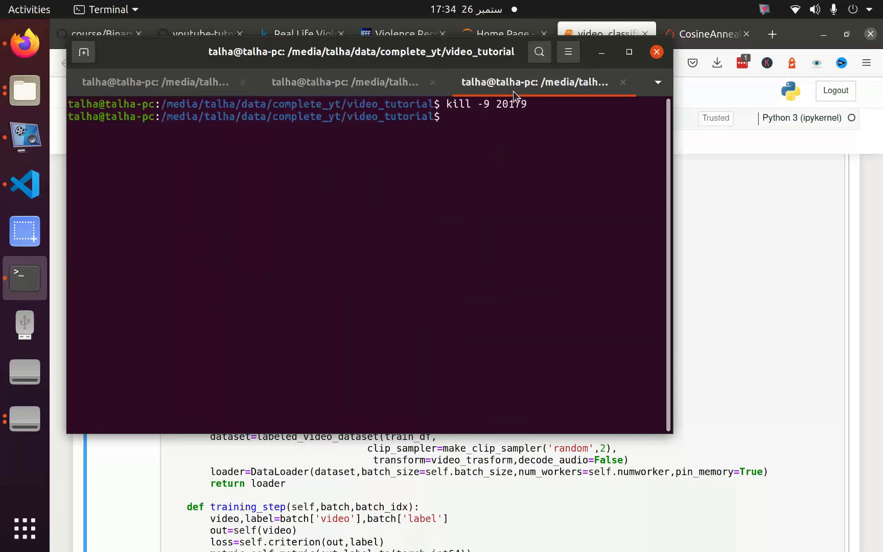
text(kill -9)
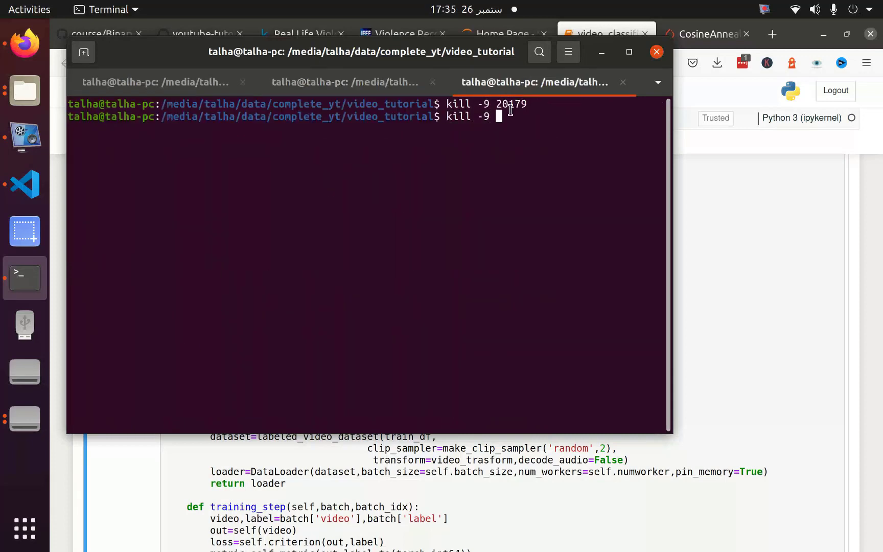
text(31850)
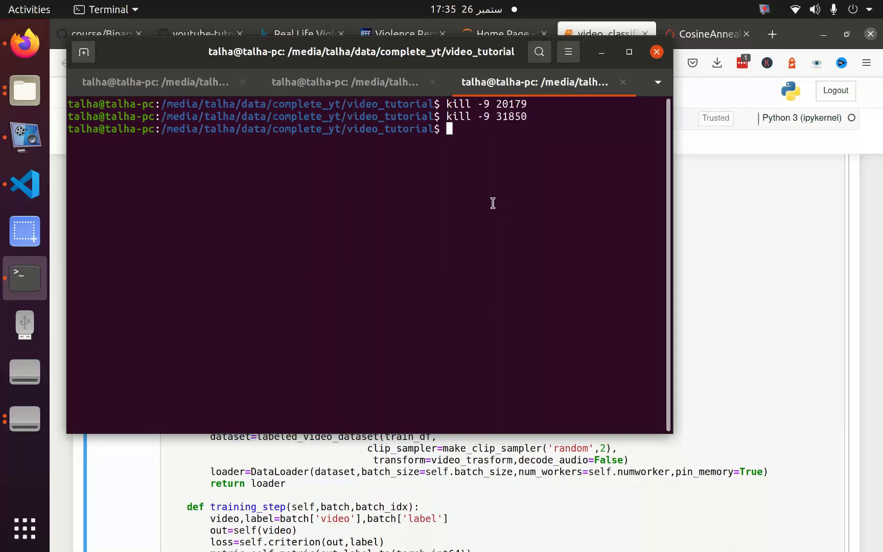
click(344, 82)
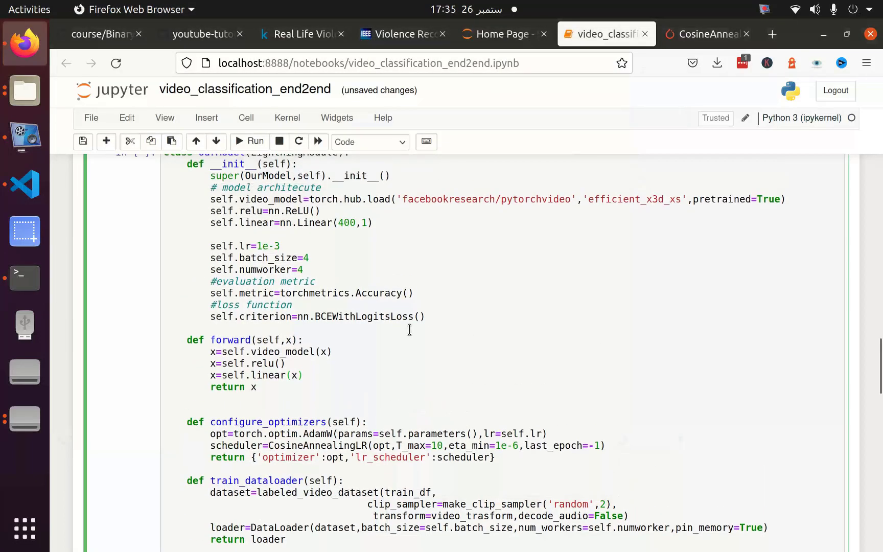
Set batch_size=8 and numworker=6, then confirm Restart and Run All Cells.
text(8)
text(6)
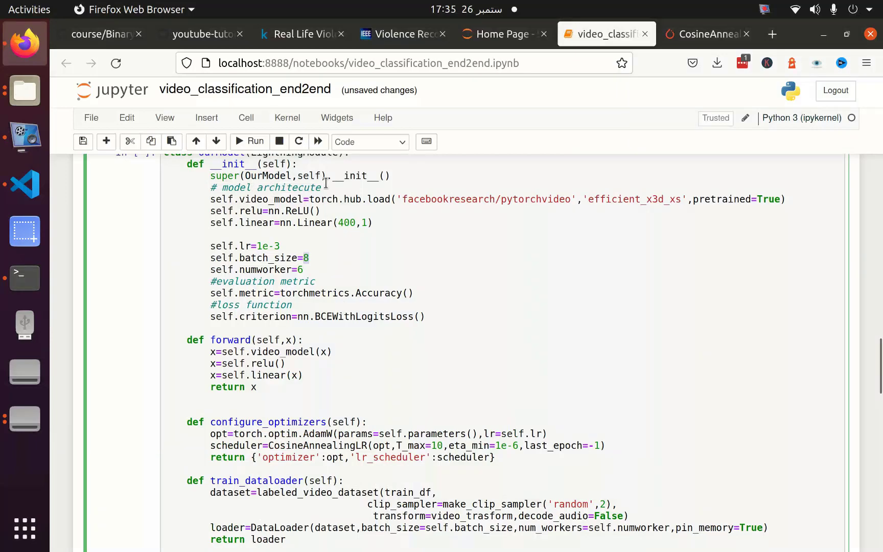
click(318, 141)
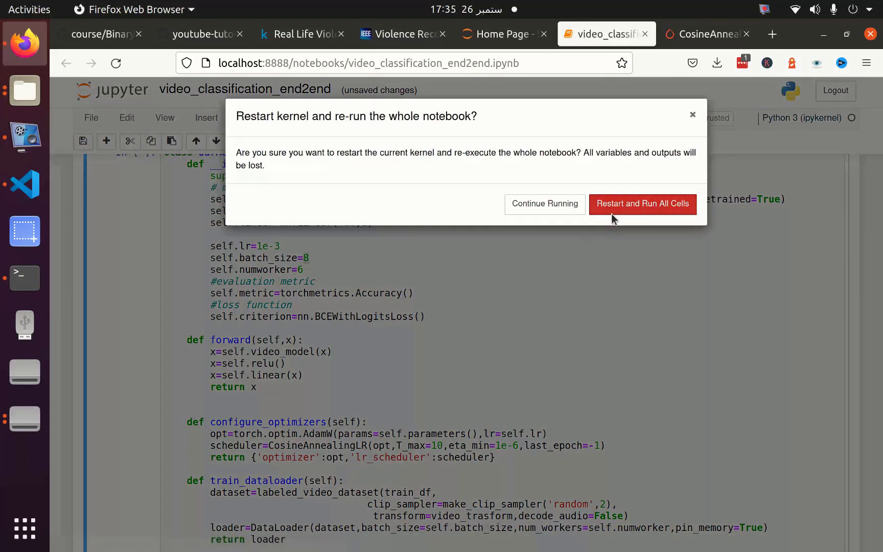
click(641, 204)
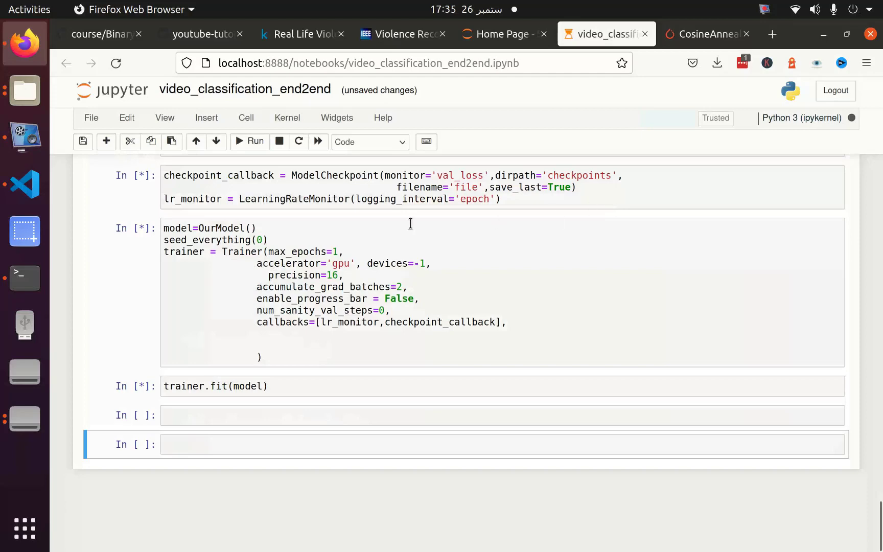
mouse_move(217, 310)
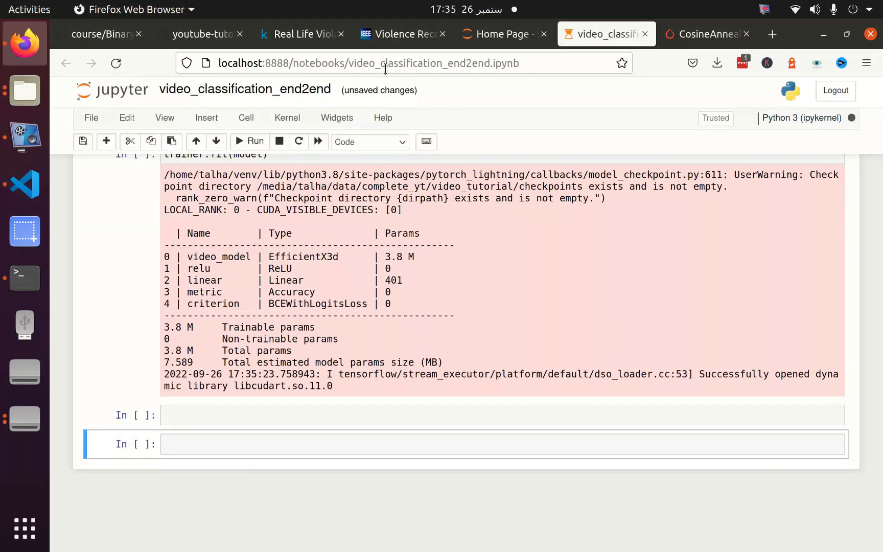
Interrupt the stalled run, fix forward to use self.relu(x), and restart and run all cells.
click(248, 142)
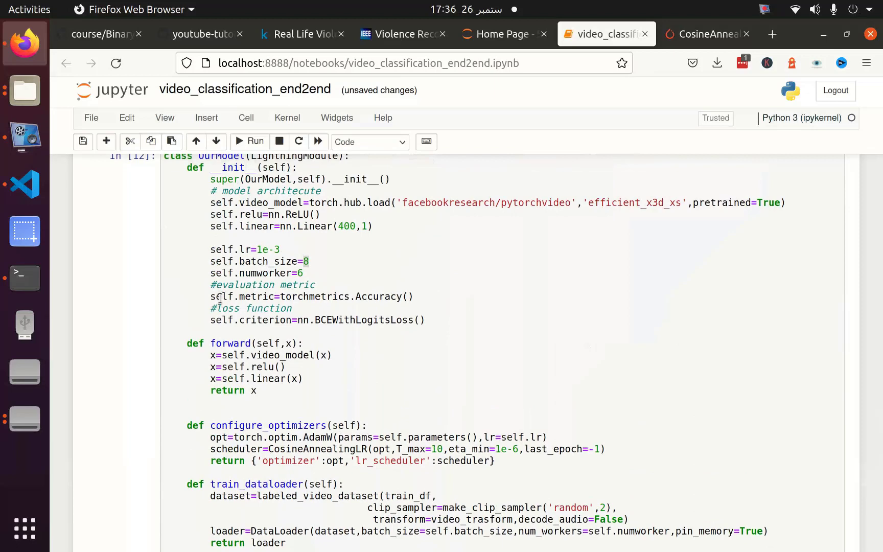
scroll(down, 3)
text(x)
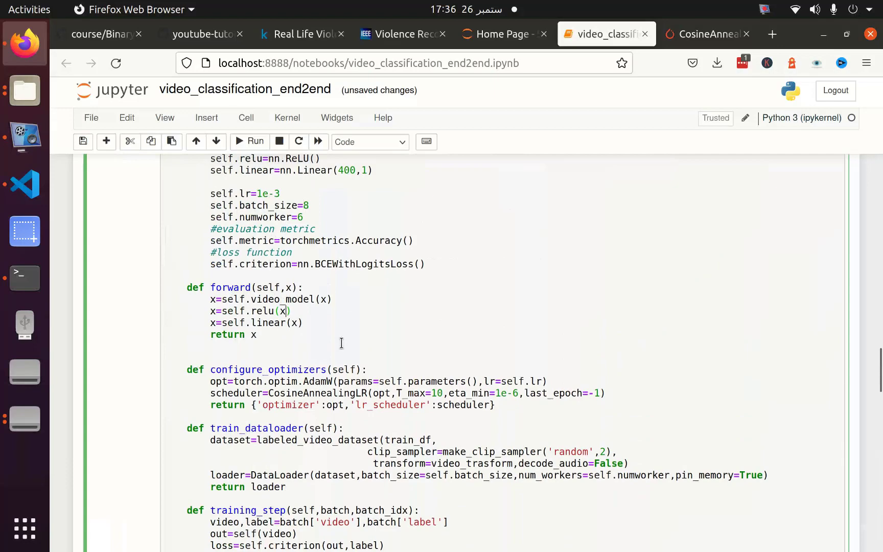
click(318, 142)
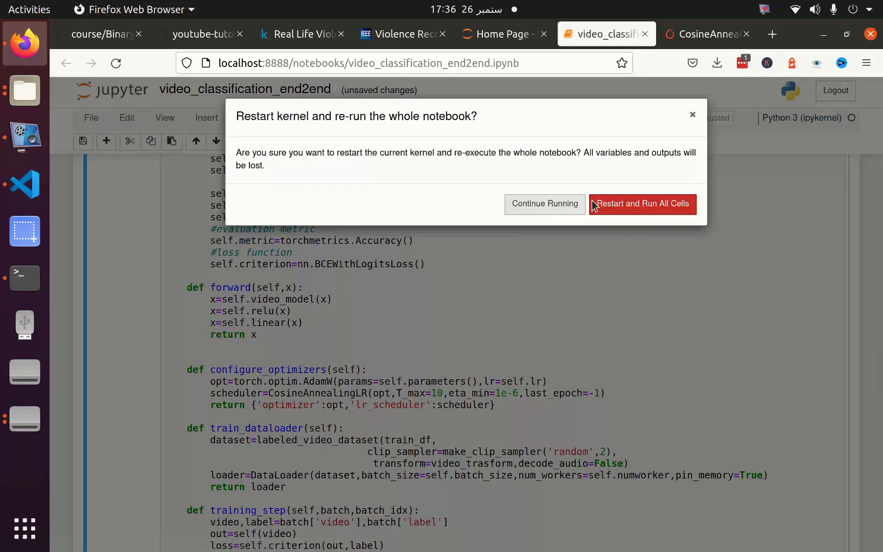
click(641, 203)
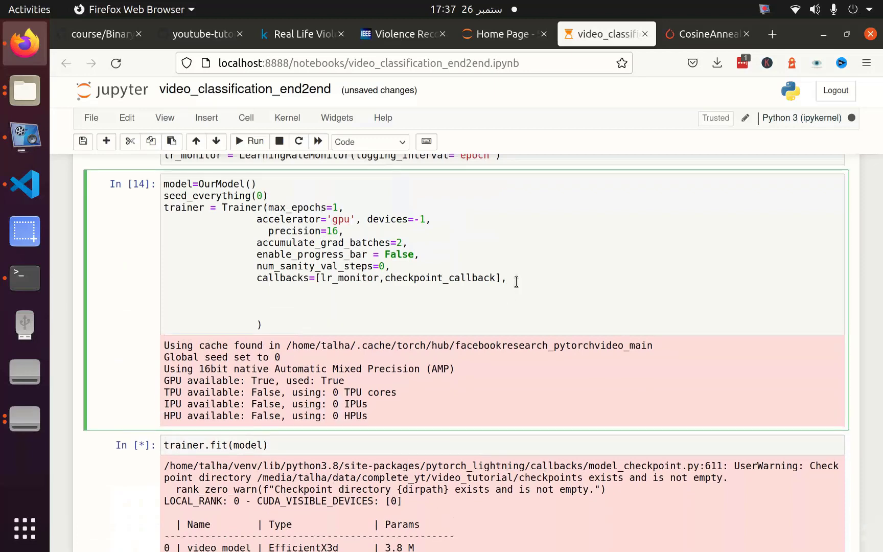
Add limit_train_batches=5 and limit_val_batchs=1 to the Trainer call and run the cell.
text(lim)
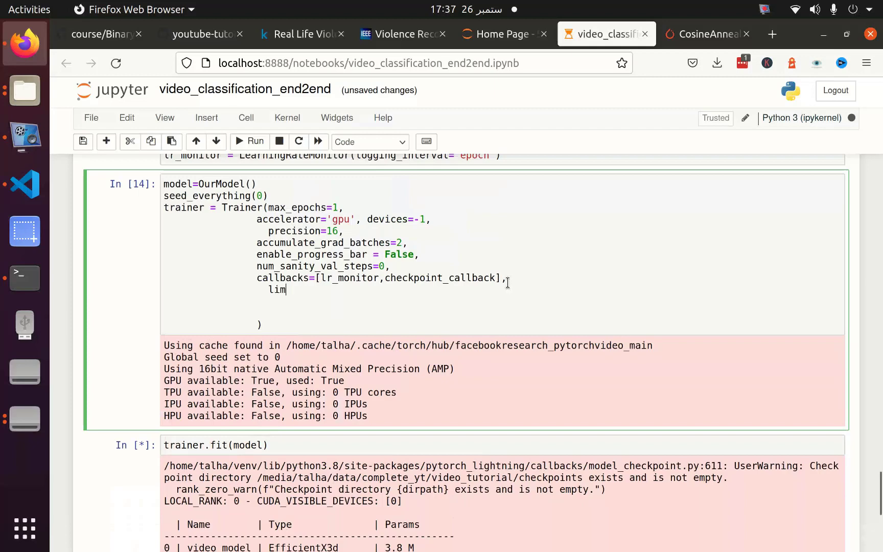
text(it_tr)
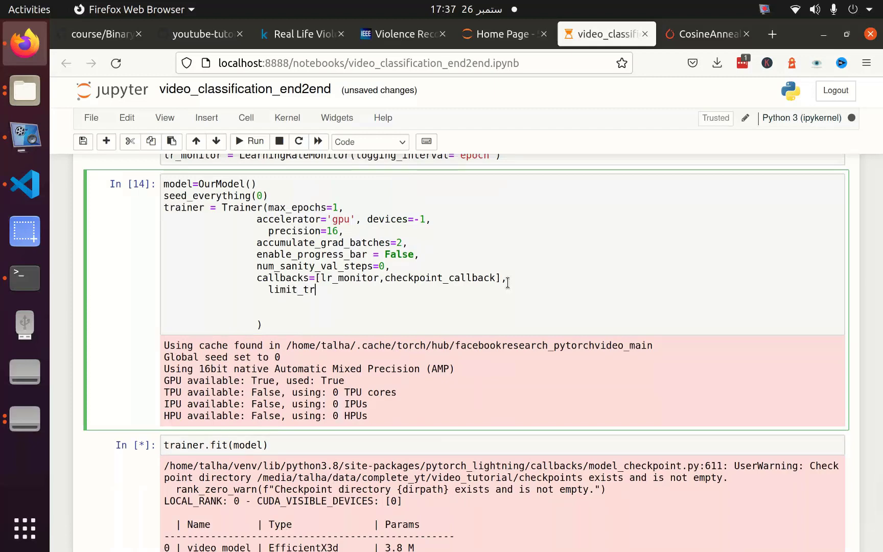
text(ain_)
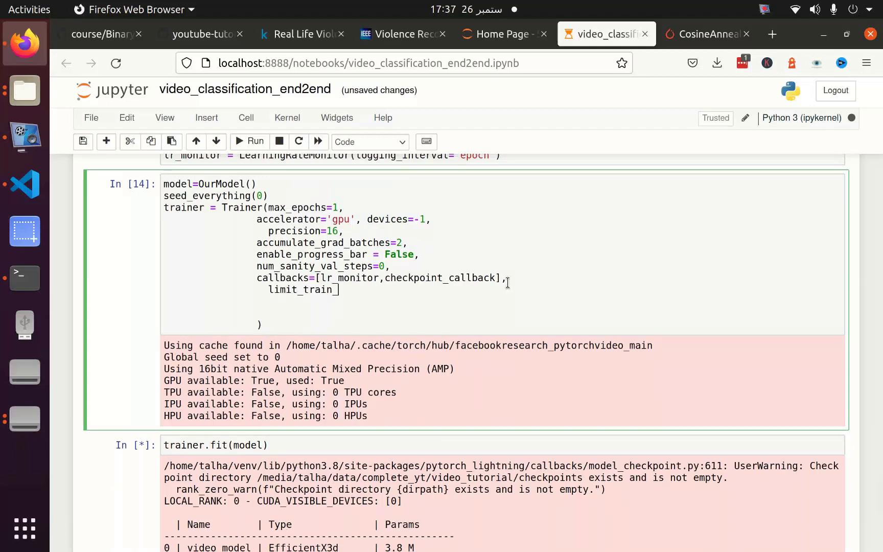
text(batches=)
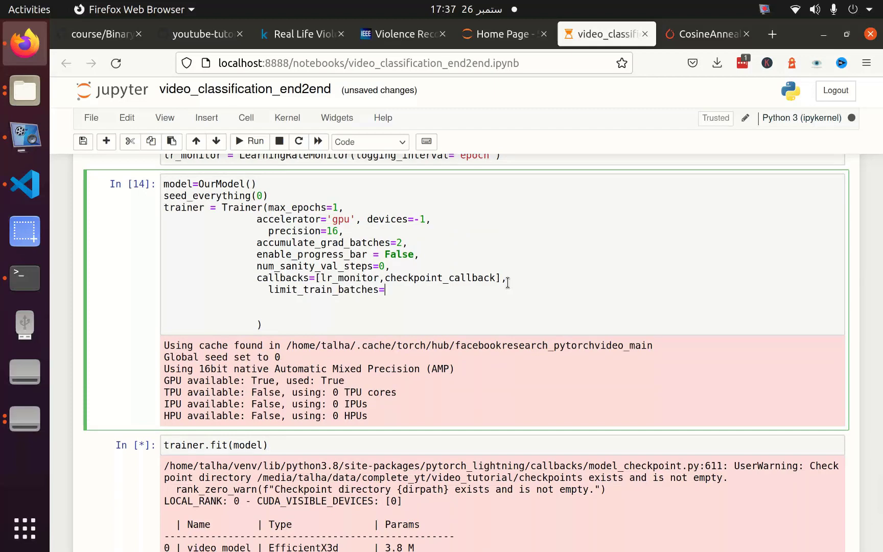
text(5.)
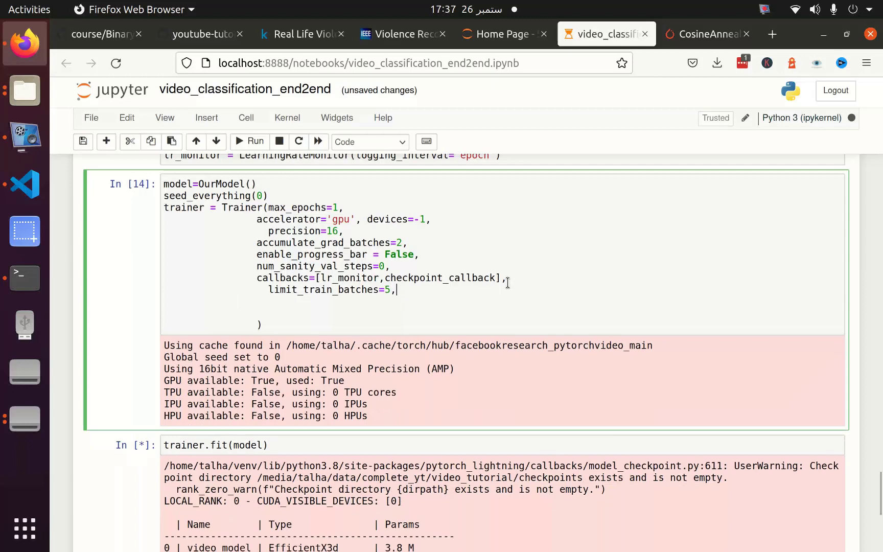
text(limit)
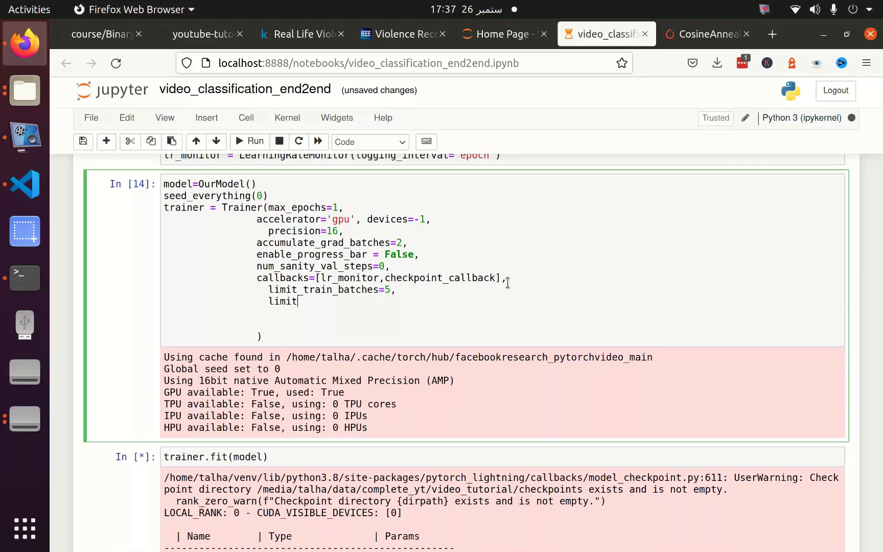
text(val_batch)
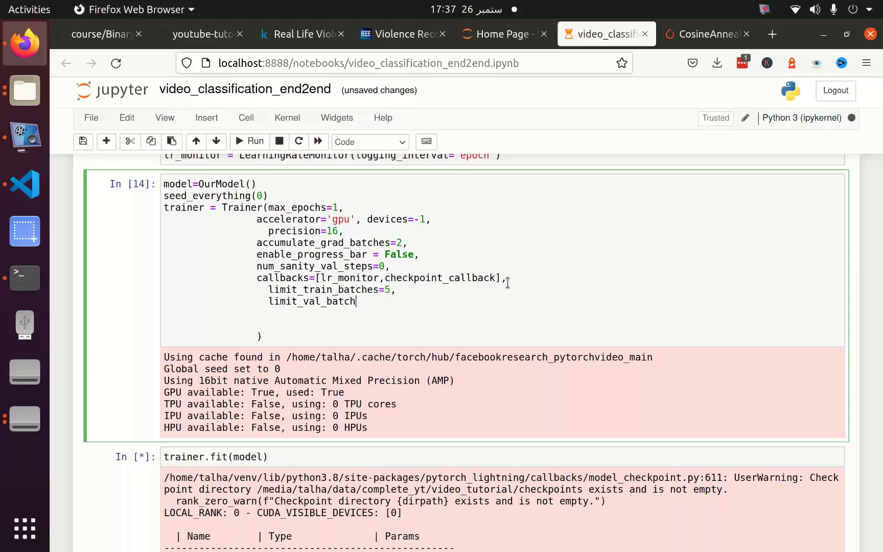
text(s=1,)
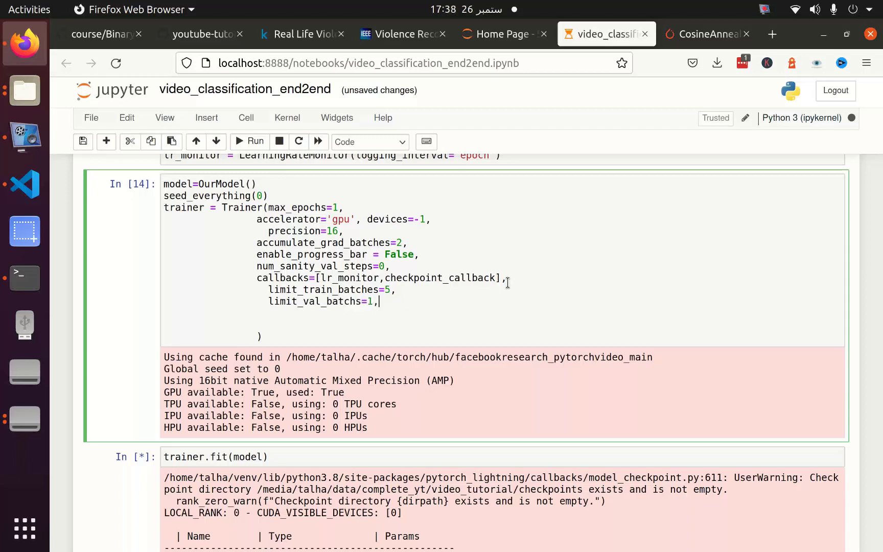
click(287, 117)
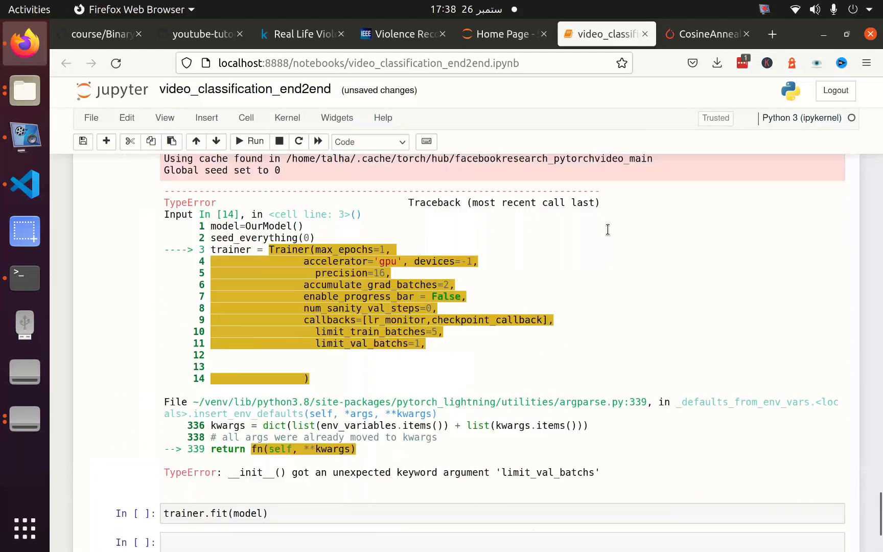
Fix the typo to limit_val_batches=1 and restart the kernel to rerun all cells.
scroll(down, 3)
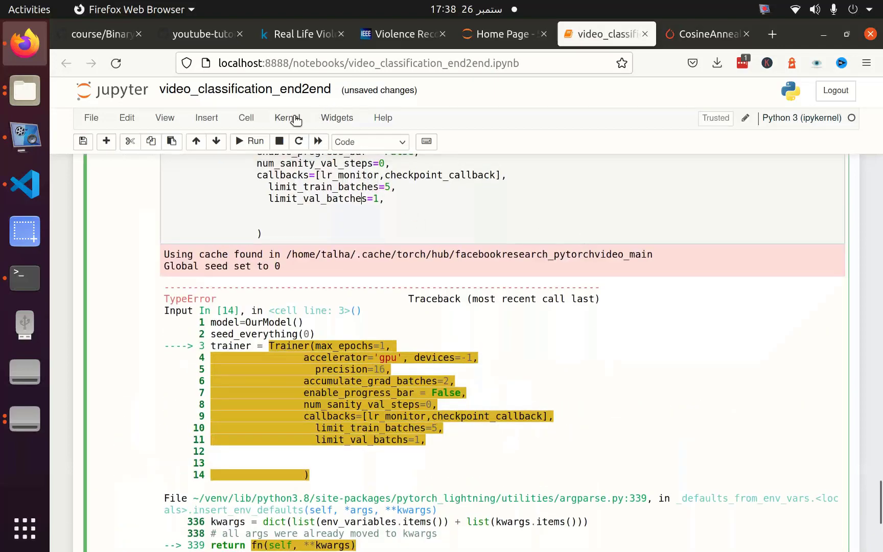
click(287, 118)
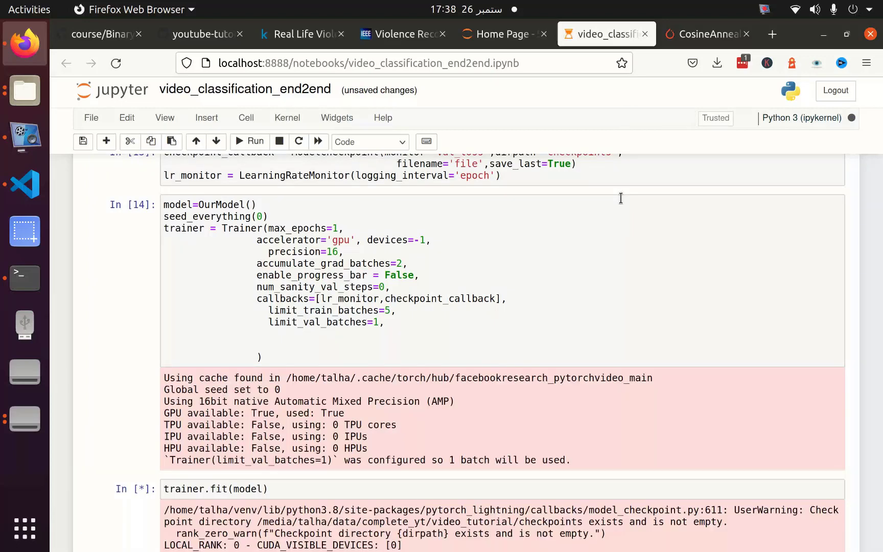
Scroll through the trainer.fit output, checking the model summary and warnings for errors.
scroll(down, 3)
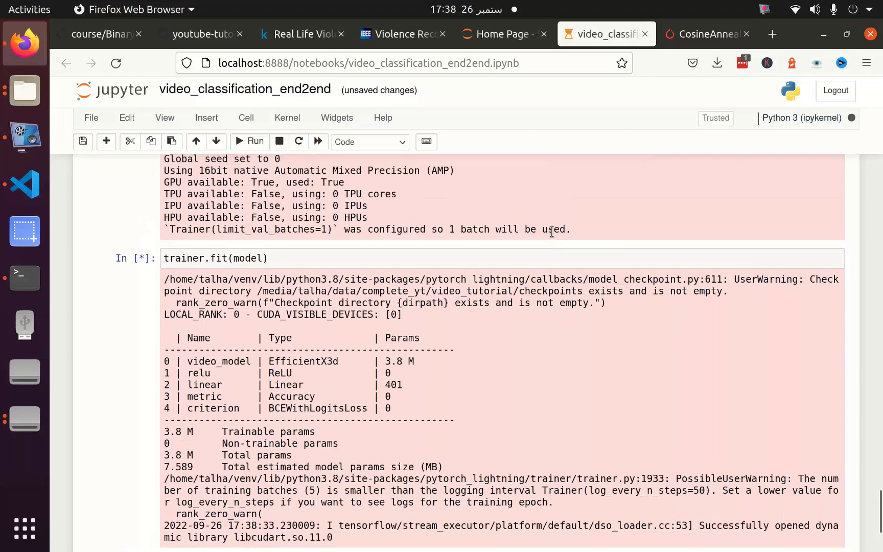
scroll(down, 3)
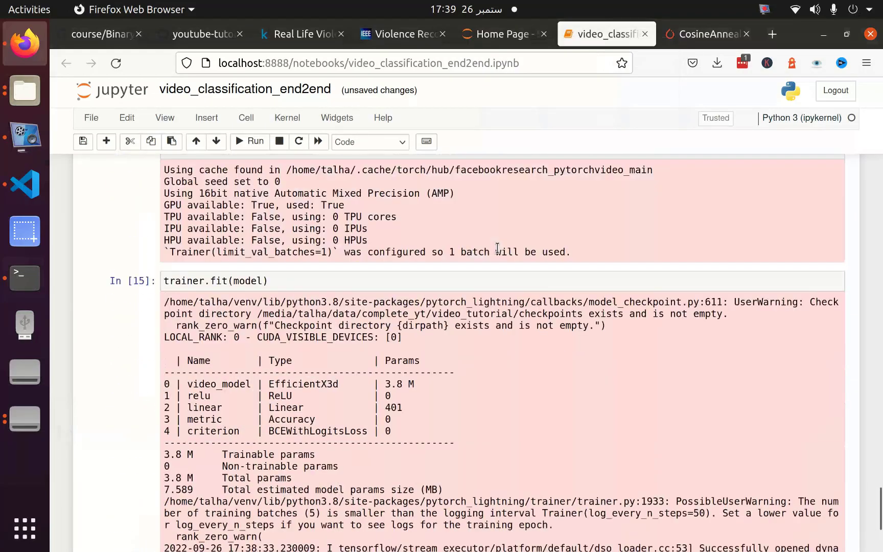
scroll(down, 3)
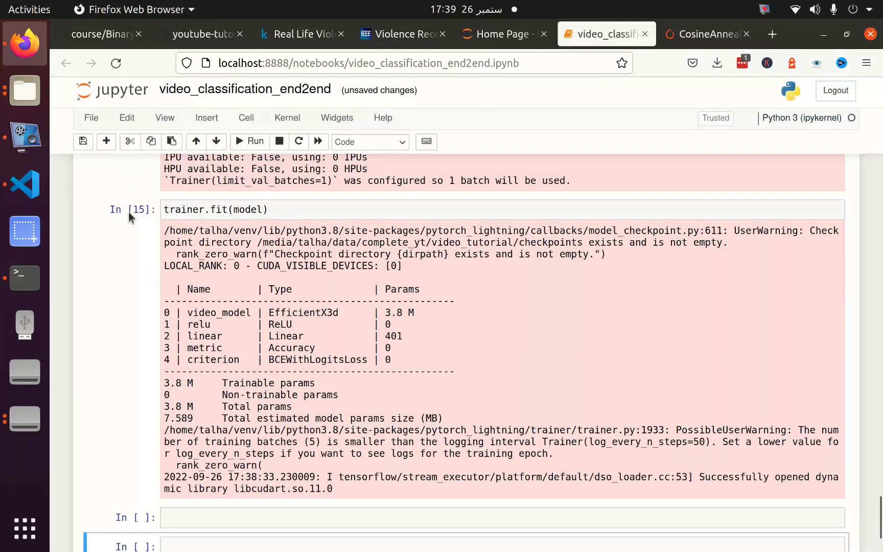